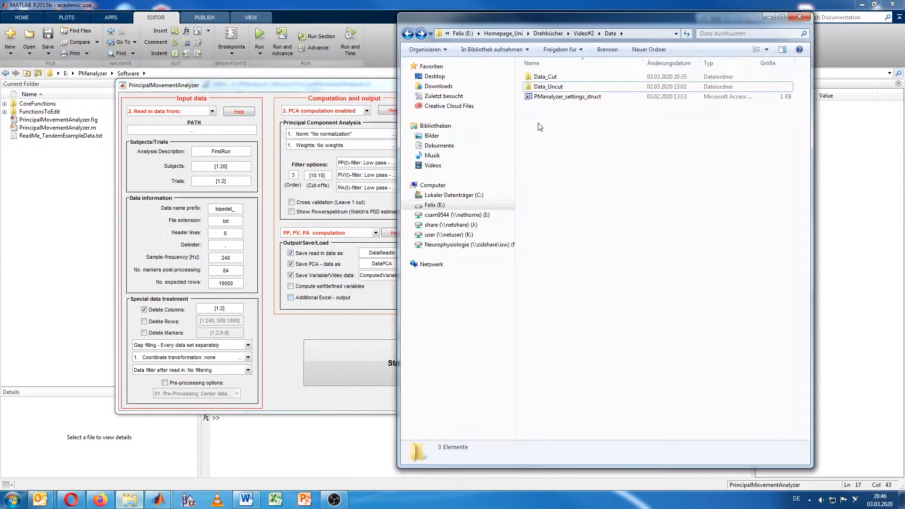
{"action": "mouse_move", "coordinate": [554, 97]}
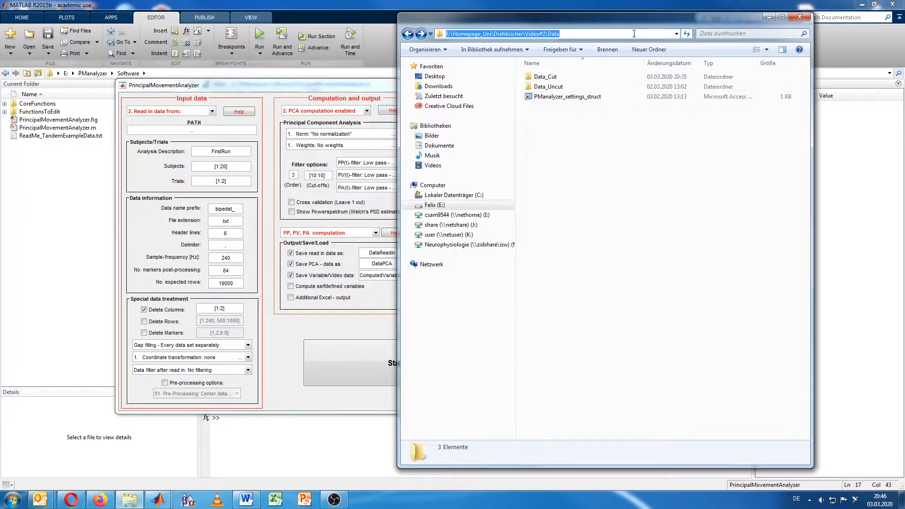
{"action": "mouse_move", "coordinate": [633, 31]}
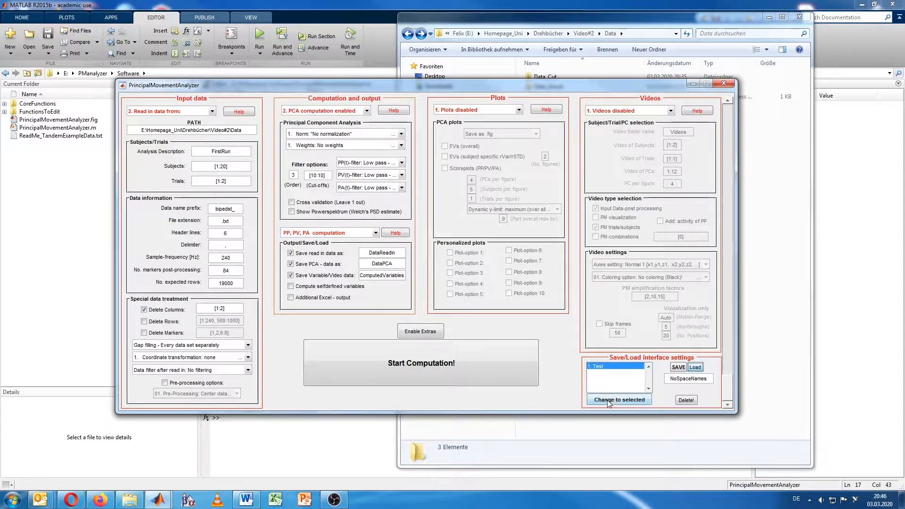
Apply the saved 'Test' interface settings to the PrincipalMovementAnalyzer.
{"action": "left_click", "coordinate": [617, 399]}
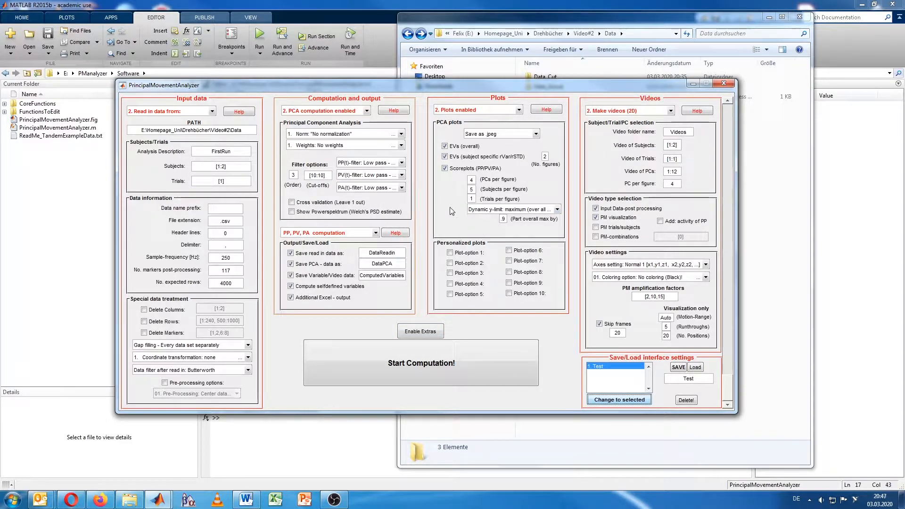
Move the analyzer aside, open the Data_Cut folder and select s1t1.csv.
{"action": "left_click_drag", "start_coordinate": [163, 84], "coordinate": [114, 96]}
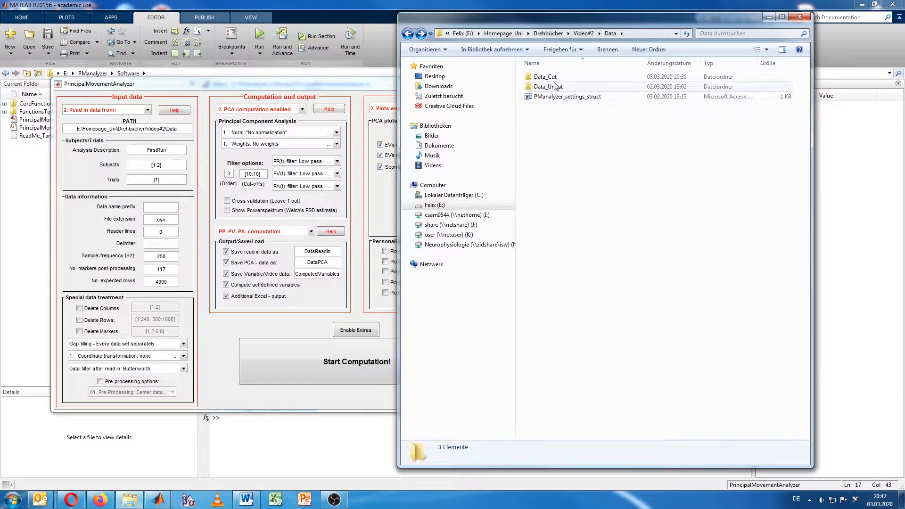
{"action": "mouse_move", "coordinate": [547, 87]}
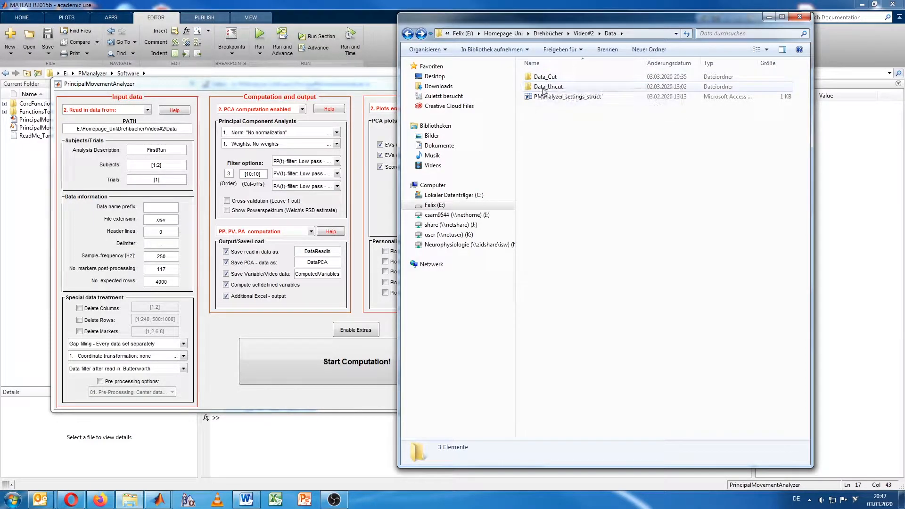
{"action": "left_click", "coordinate": [545, 76]}
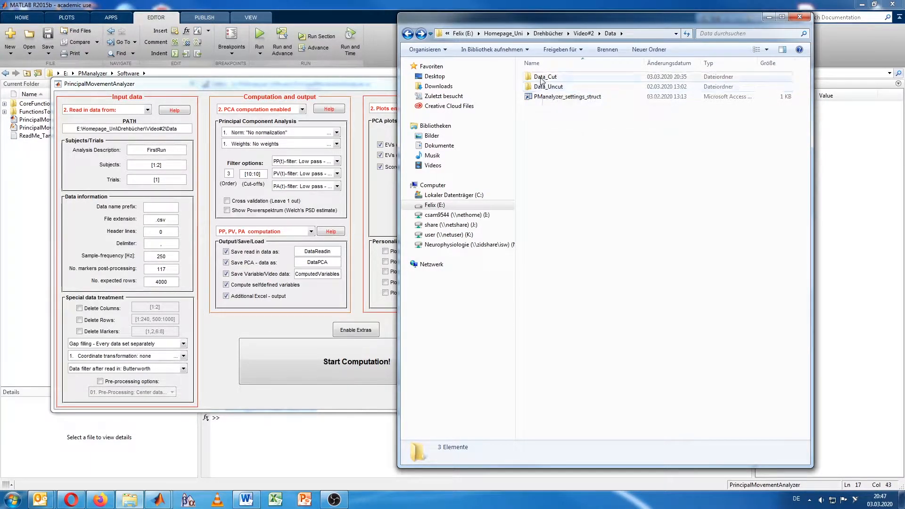
{"action": "double_click", "coordinate": [545, 76]}
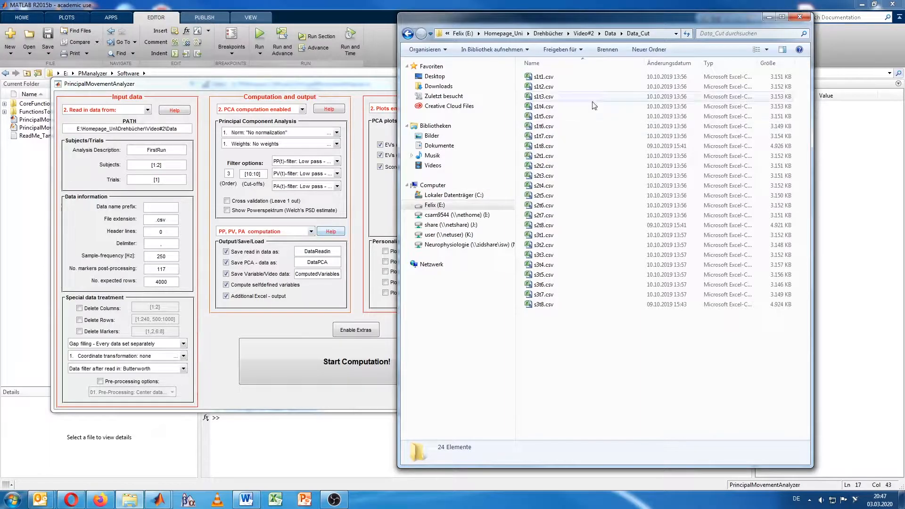
{"action": "left_click", "coordinate": [542, 76]}
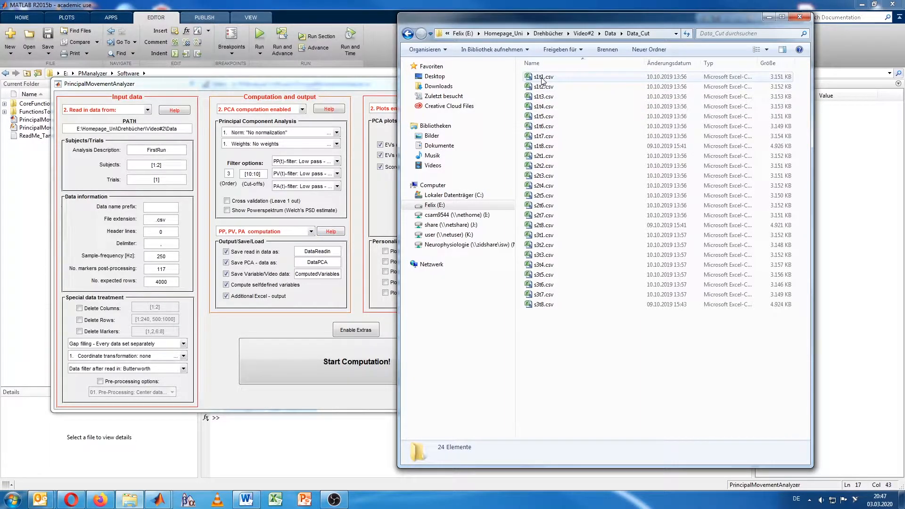
Open the trial file s1t1.csv in Excel.
{"action": "double_click", "coordinate": [540, 76]}
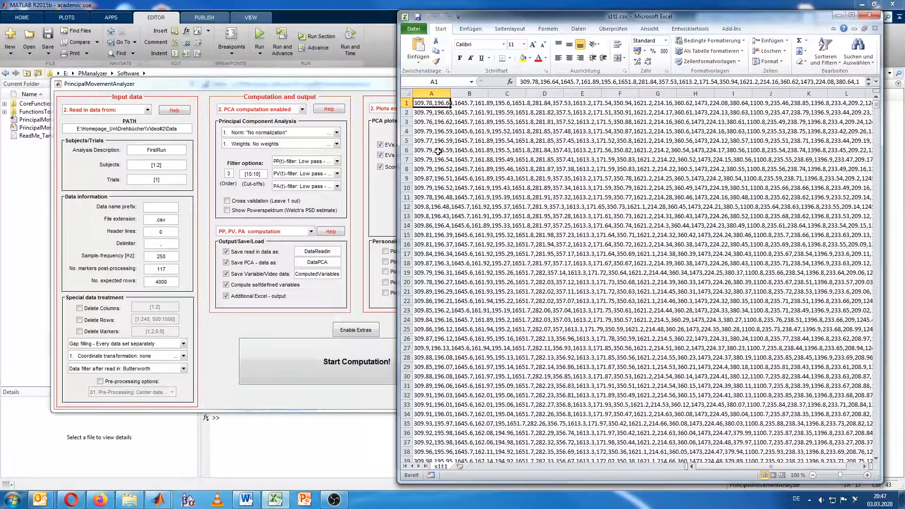
{"action": "mouse_move", "coordinate": [440, 241]}
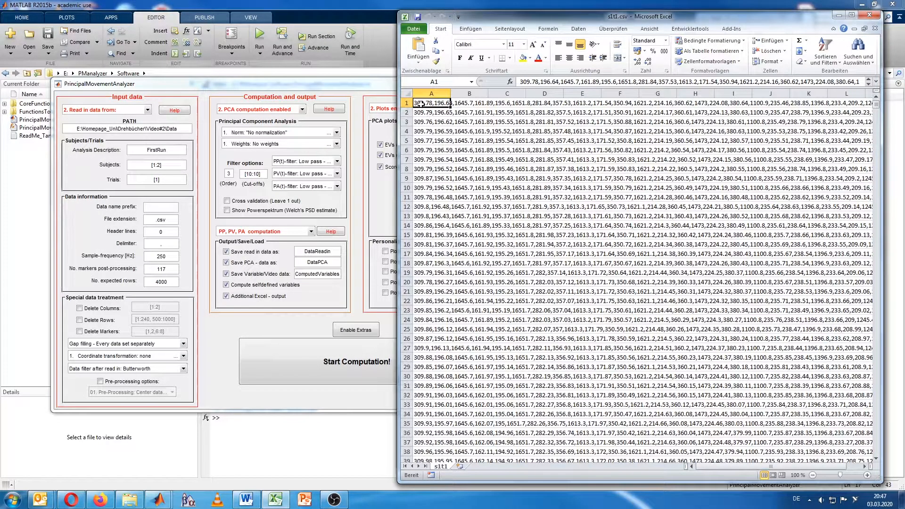
{"action": "mouse_move", "coordinate": [480, 183]}
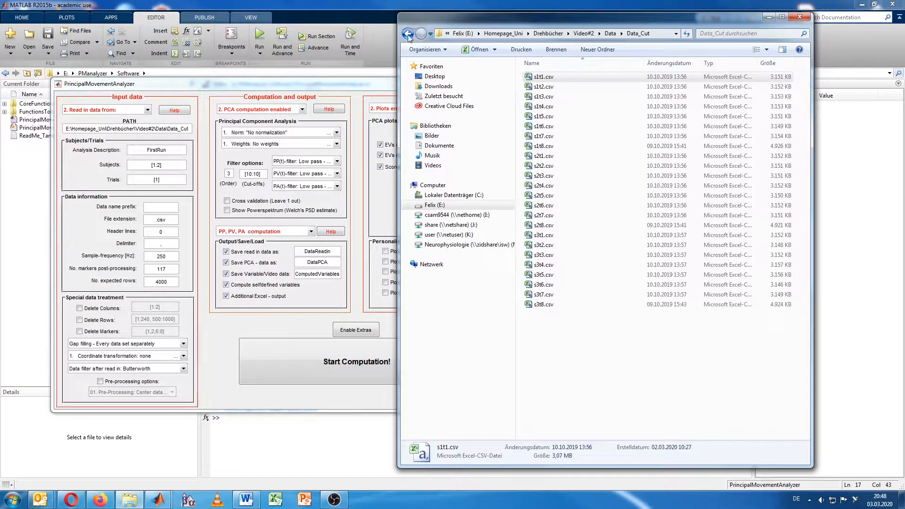
{"action": "mouse_move", "coordinate": [408, 34]}
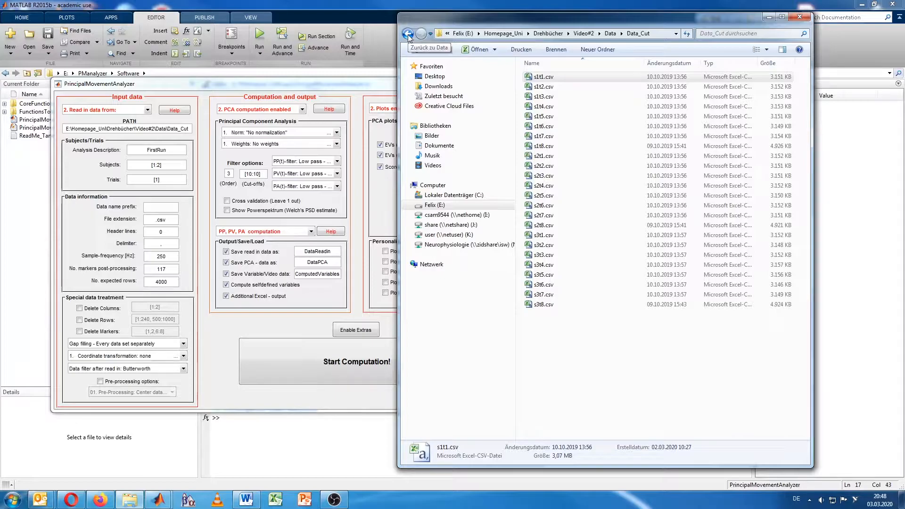
Return to Data, open the Data_Uncut folder and open Standing_s1t1.csv in Excel.
{"action": "left_click", "coordinate": [408, 33]}
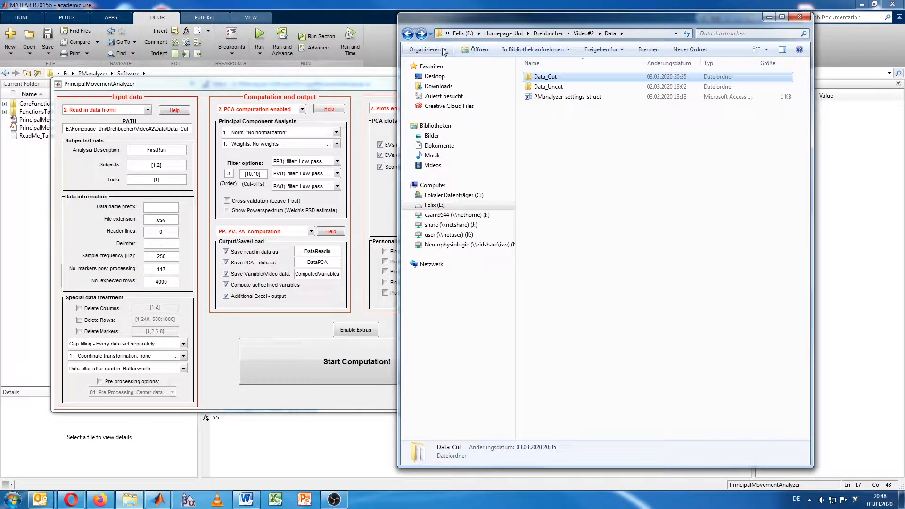
{"action": "double_click", "coordinate": [547, 87]}
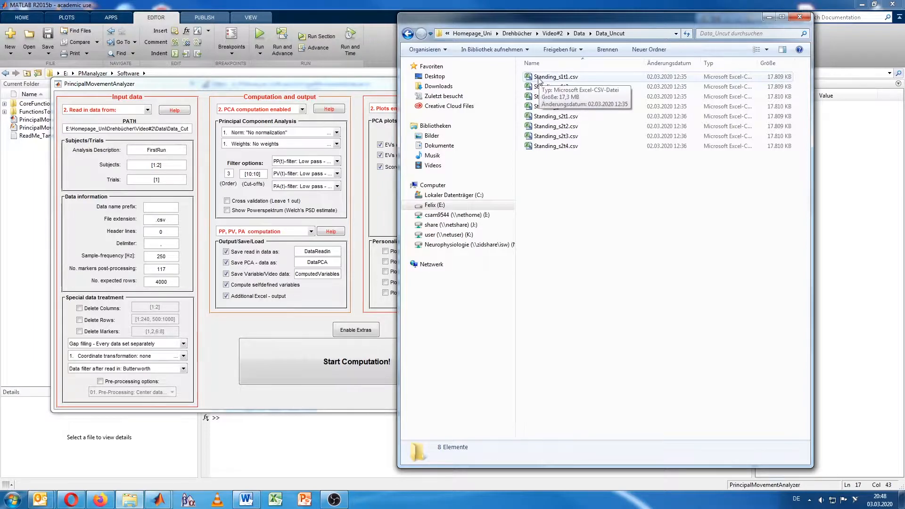
{"action": "mouse_move", "coordinate": [558, 80]}
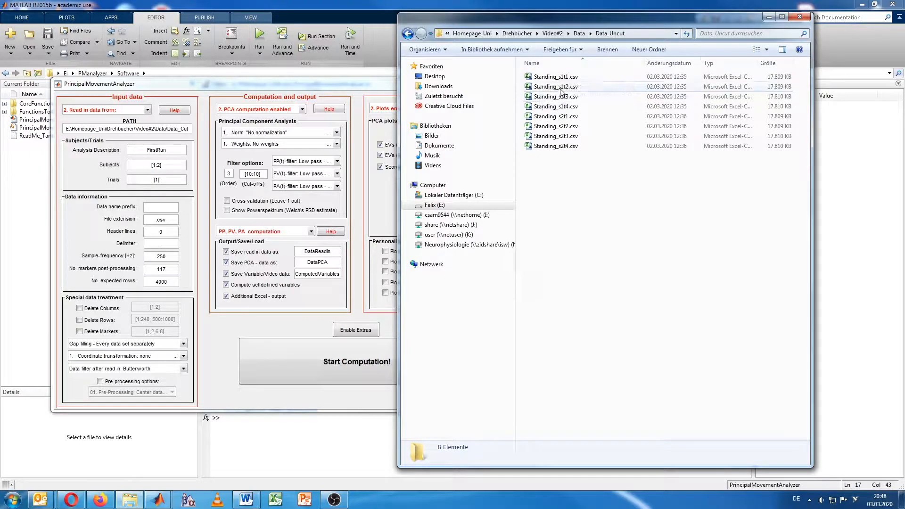
{"action": "mouse_move", "coordinate": [561, 106]}
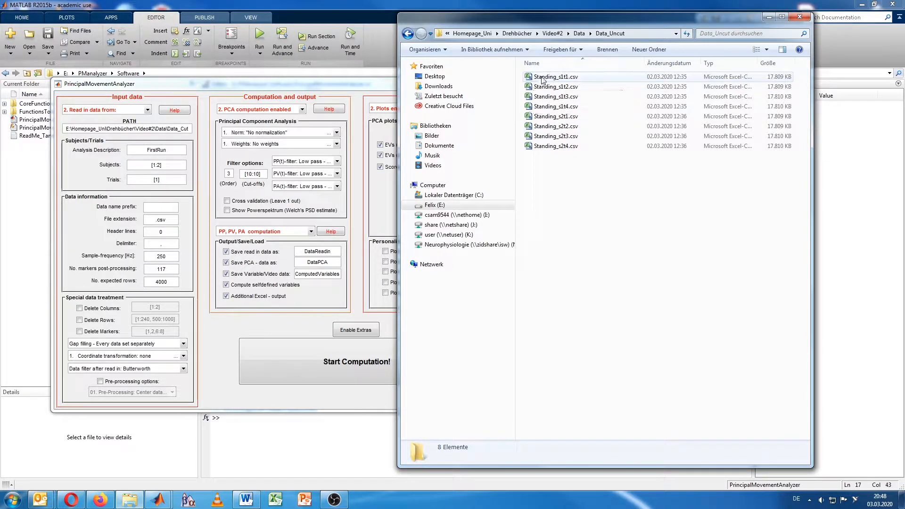
{"action": "double_click", "coordinate": [555, 77]}
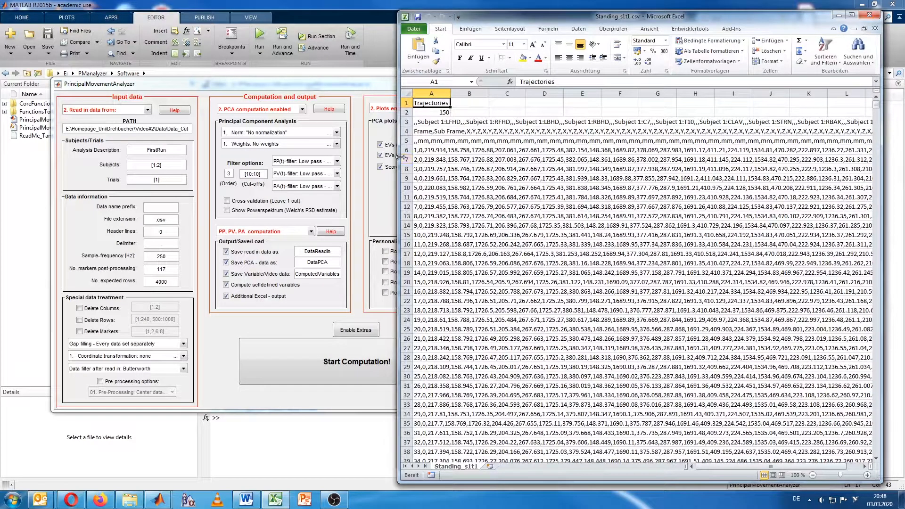
Widen the Excel window and read header cells: Trajectories, 150, marker names, Frame row.
{"action": "left_click_drag", "start_coordinate": [640, 17], "coordinate": [261, 16]}
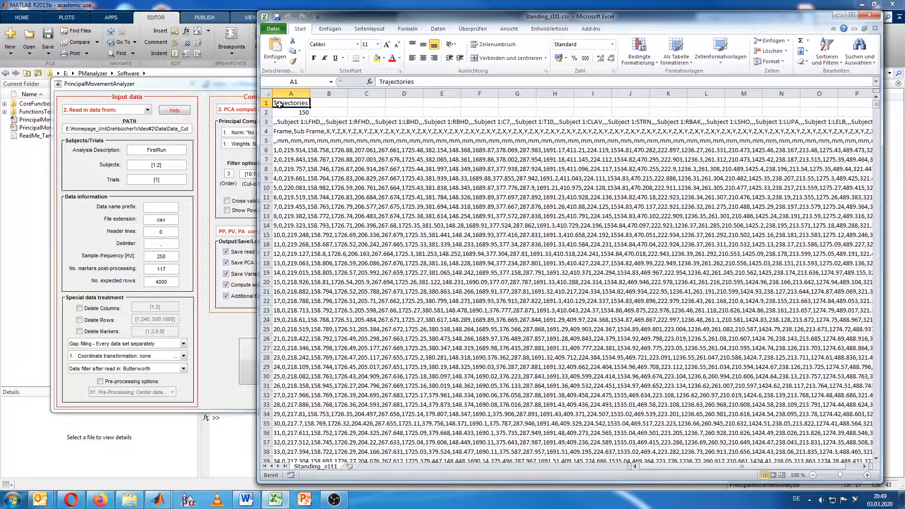
{"action": "left_click", "coordinate": [291, 131]}
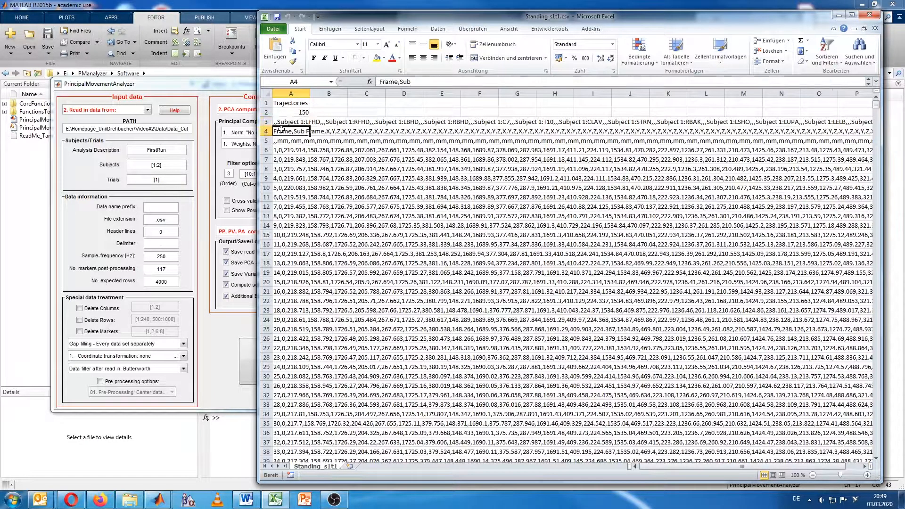
{"action": "left_click", "coordinate": [290, 141]}
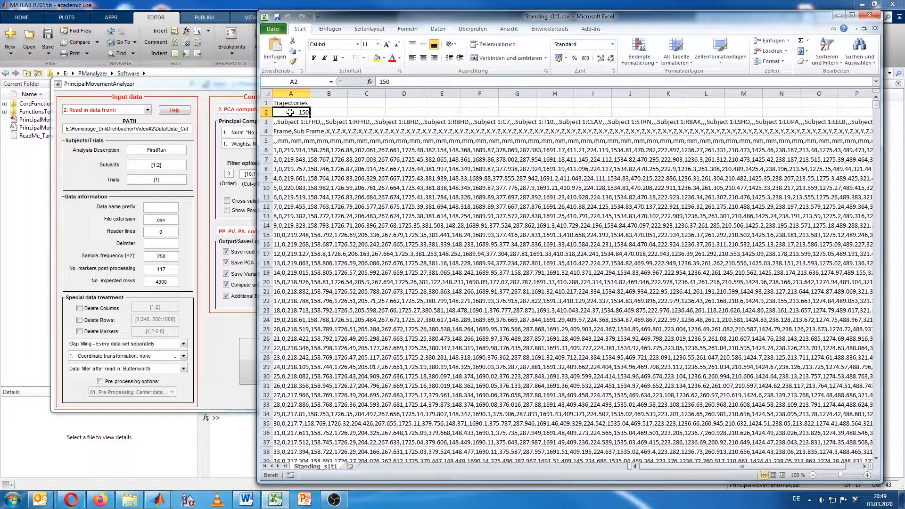
{"action": "left_click", "coordinate": [290, 121]}
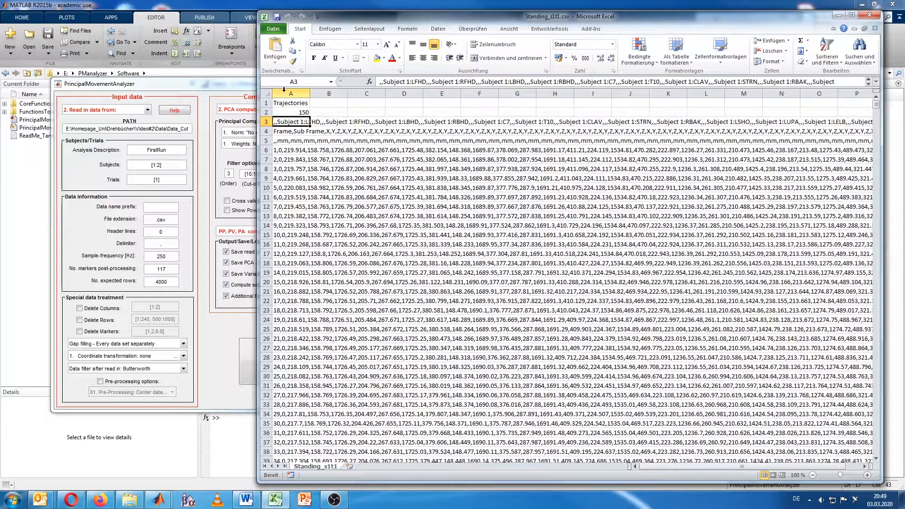
{"action": "left_click", "coordinate": [291, 93]}
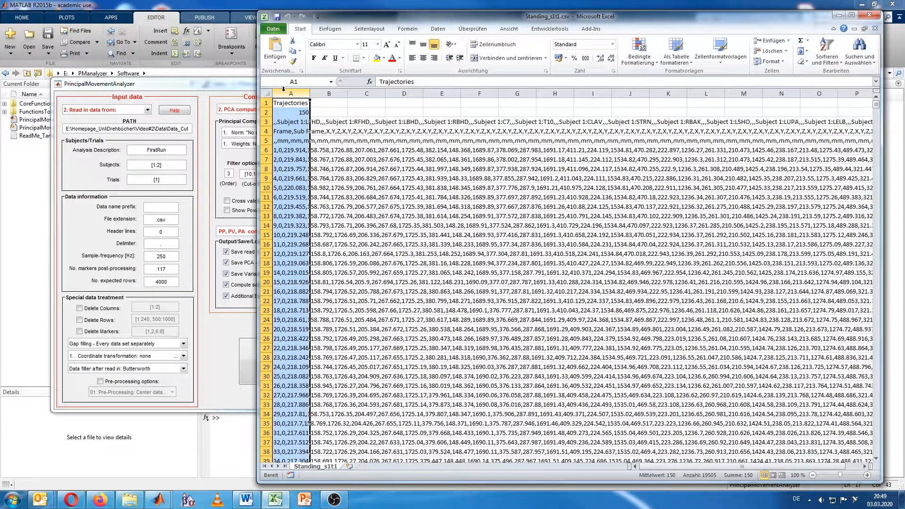
Select column A, inspect the LFHD head marker's coordinate headers, then close the workbook.
{"action": "left_click", "coordinate": [437, 28]}
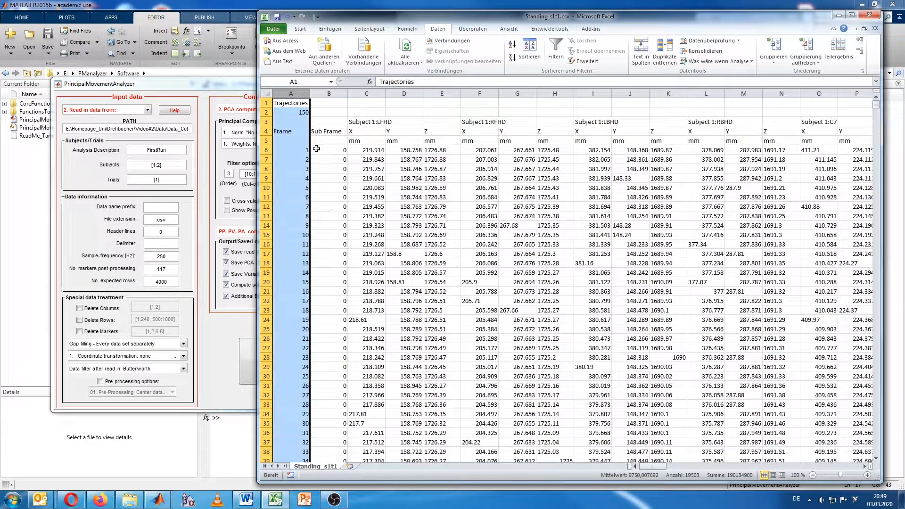
{"action": "left_click", "coordinate": [366, 121]}
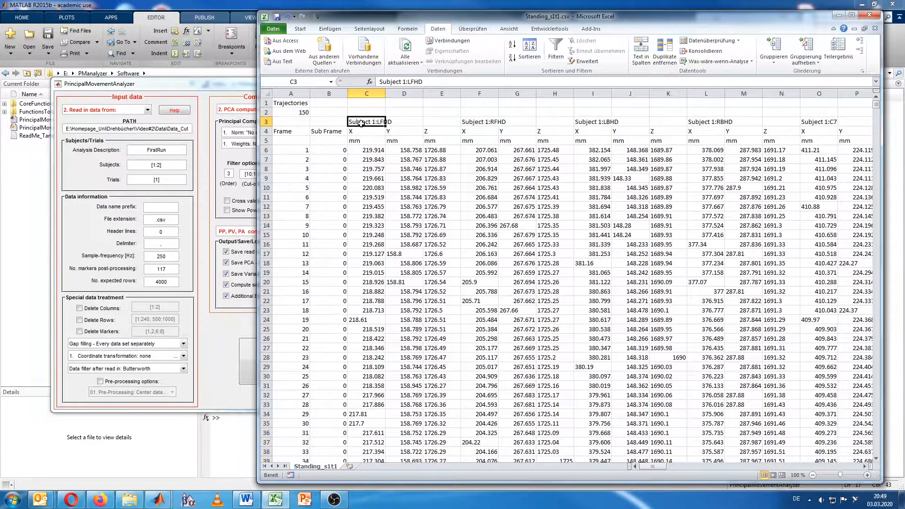
{"action": "left_click_drag", "start_coordinate": [358, 121], "coordinate": [514, 264]}
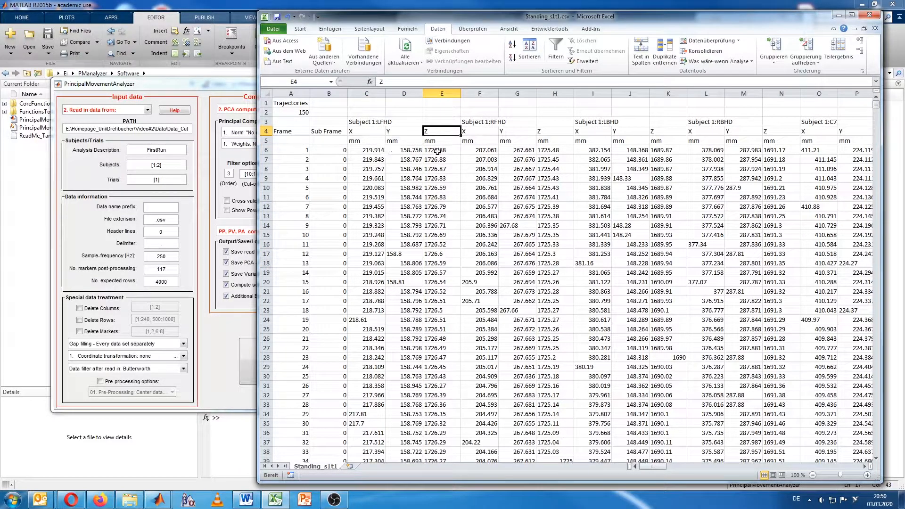
{"action": "mouse_move", "coordinate": [375, 150]}
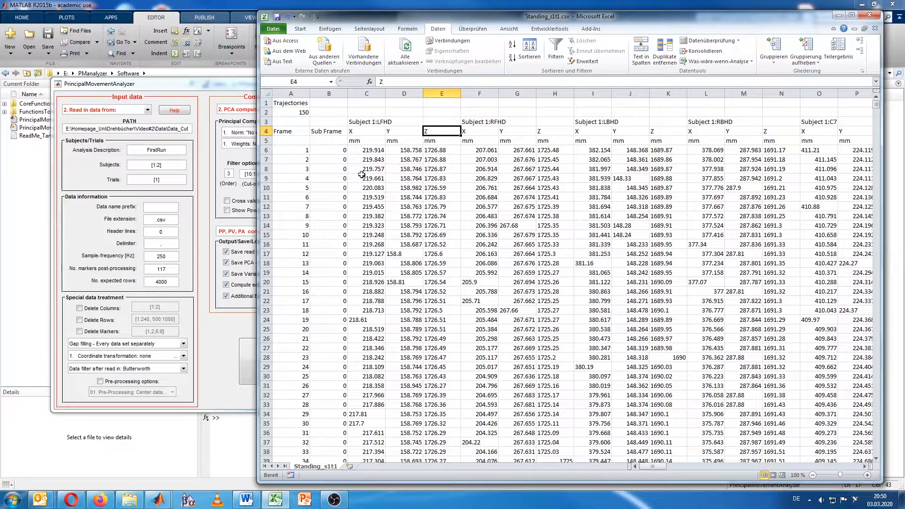
{"action": "mouse_move", "coordinate": [344, 149]}
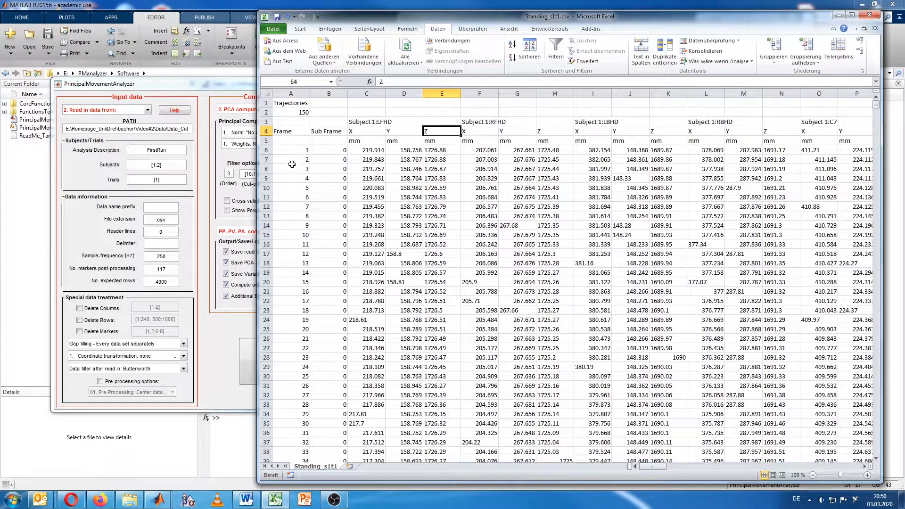
{"action": "mouse_move", "coordinate": [316, 149]}
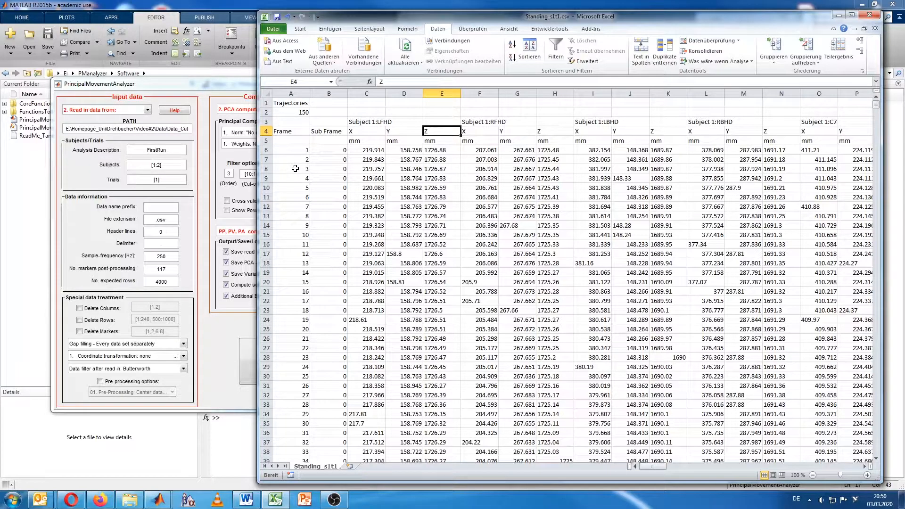
{"action": "mouse_move", "coordinate": [389, 175]}
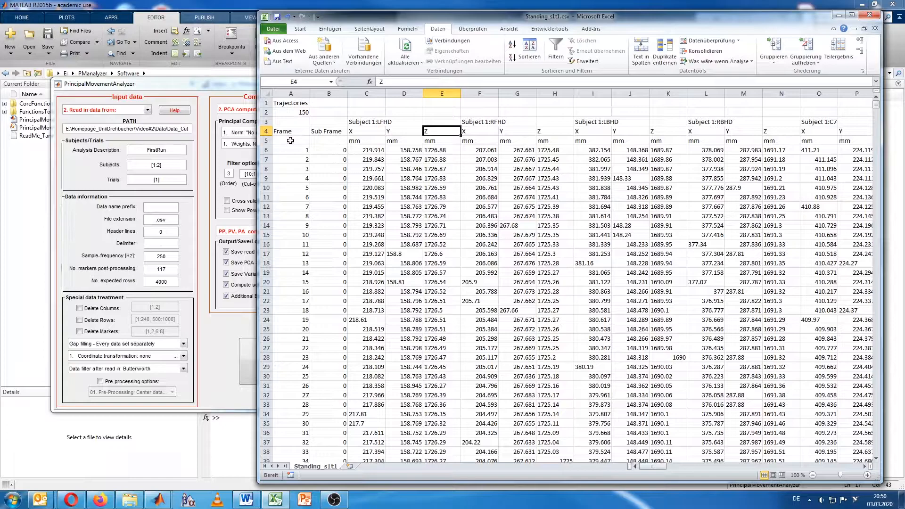
{"action": "mouse_move", "coordinate": [333, 150]}
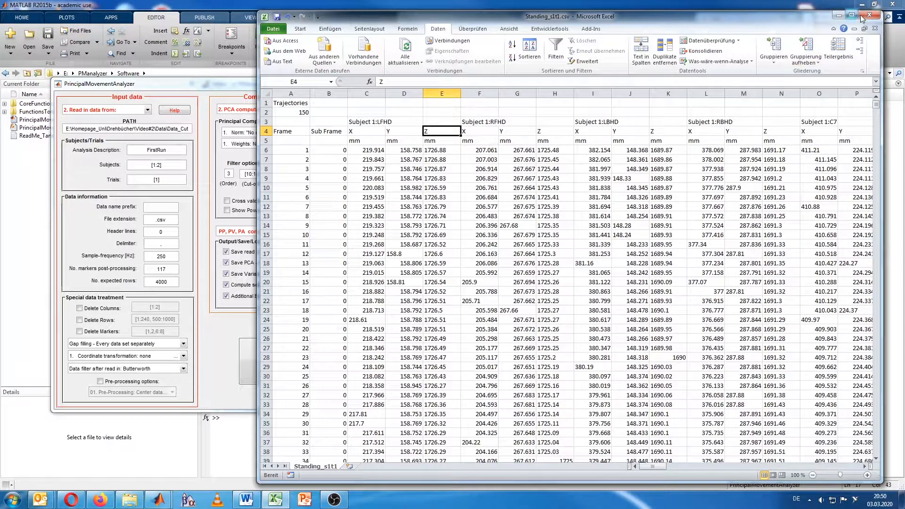
{"action": "left_click", "coordinate": [870, 16]}
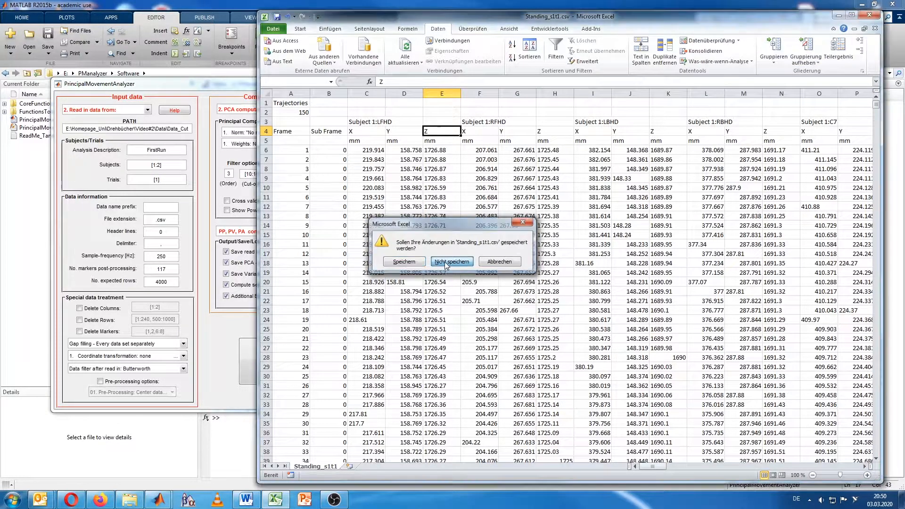
Discard CSV changes, set prefix Standing_ with 5 header lines, and reopen Standing_s1t1.csv.
{"action": "left_click", "coordinate": [452, 262]}
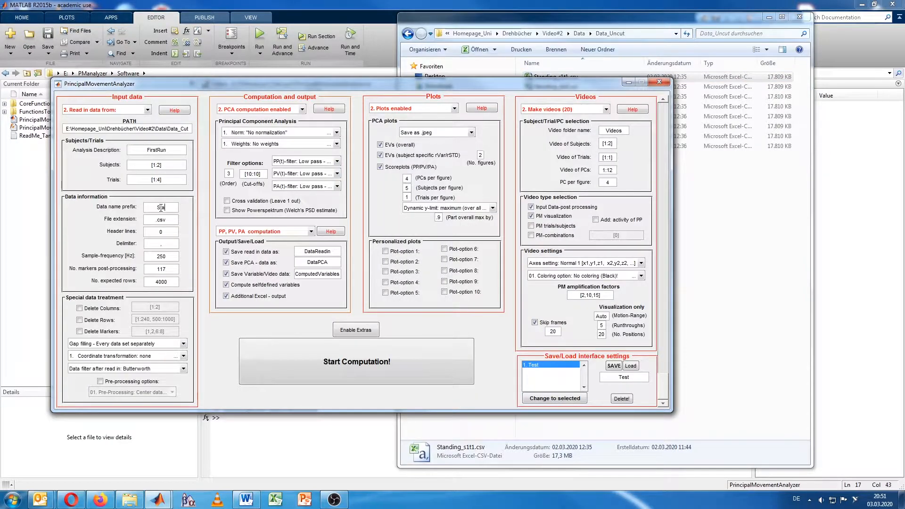
{"action": "type", "text": "Standing_"}
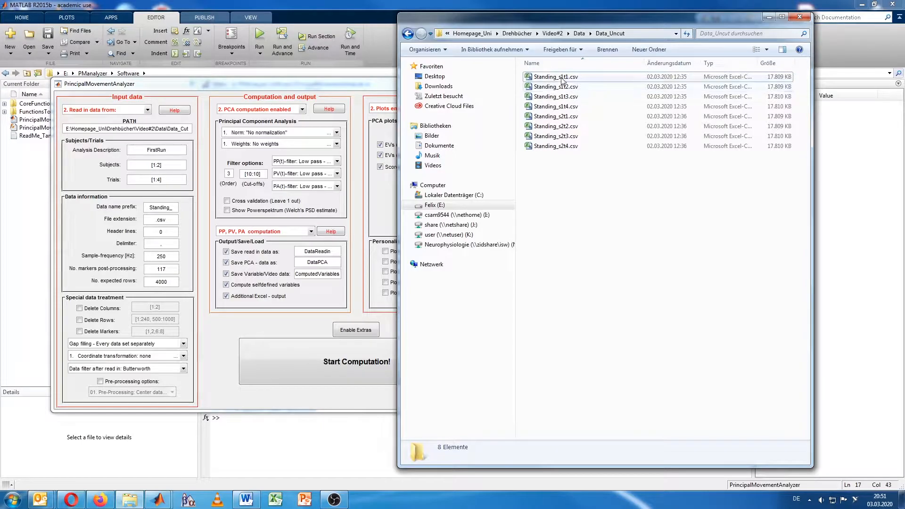
{"action": "mouse_move", "coordinate": [562, 77]}
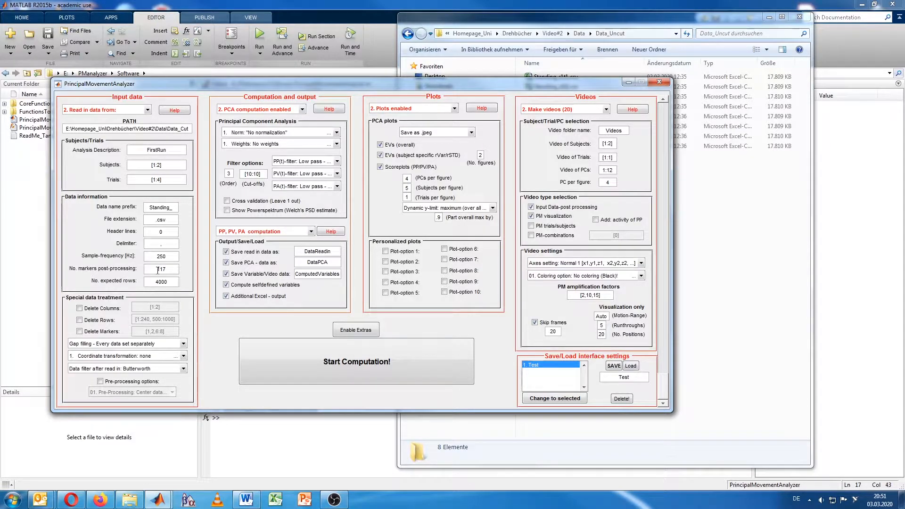
{"action": "type", "text": "5"}
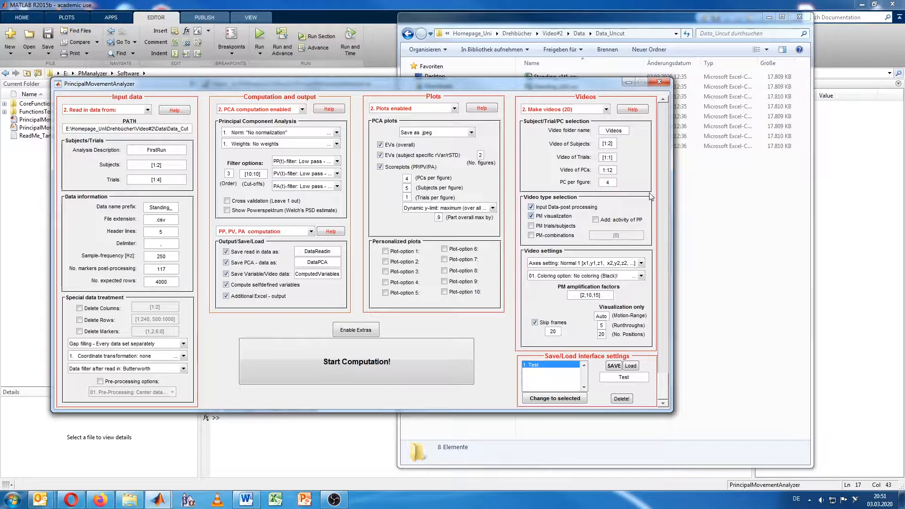
{"action": "double_click", "coordinate": [553, 77]}
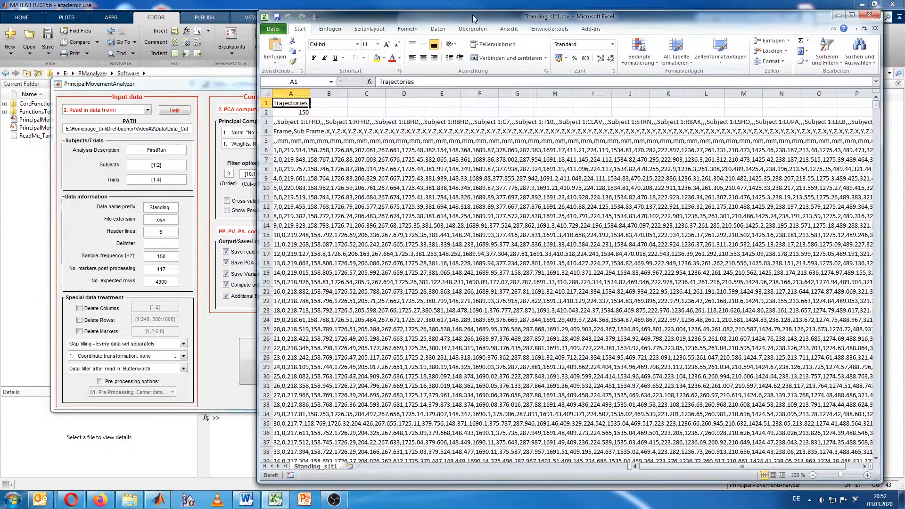
Scroll to the end of Standing_s1t1.csv, around row 18,900.
{"action": "scroll", "scroll_direction": "down", "scroll_amount": 3}
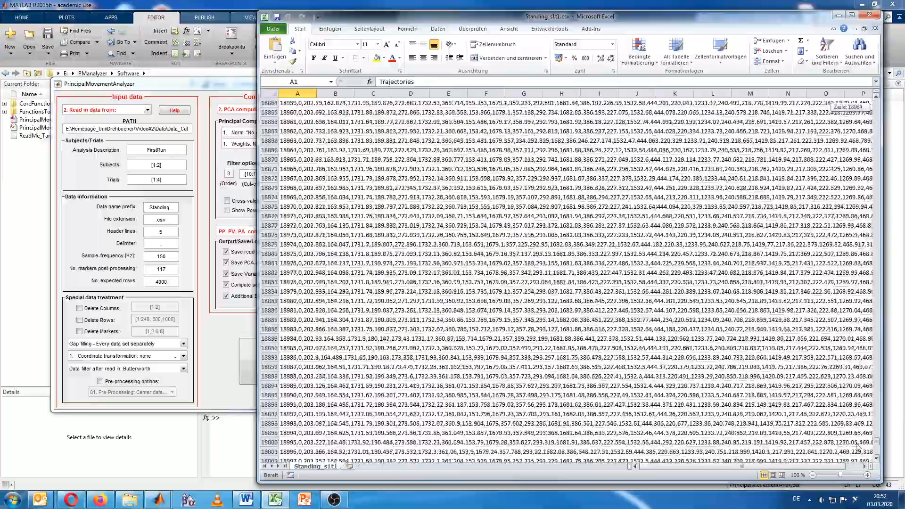
{"action": "scroll", "scroll_direction": "down", "scroll_amount": 3}
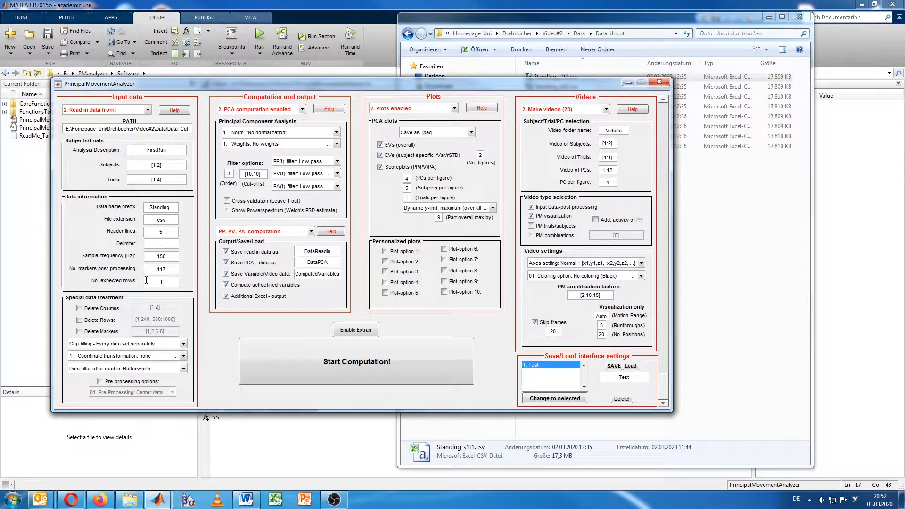
Set expected rows to 19000, enable deleting columns [1:2], and run the computation, retrying after an error.
{"action": "type", "text": "19000"}
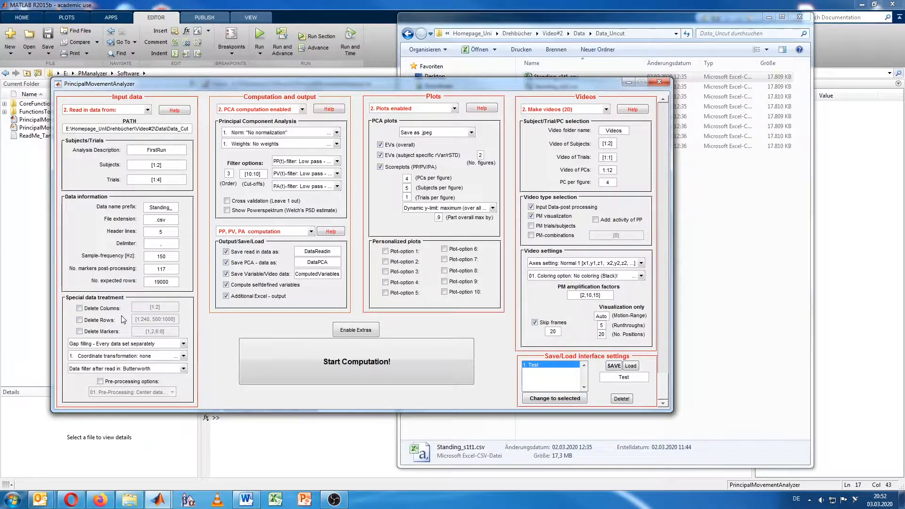
{"action": "left_click", "coordinate": [80, 307]}
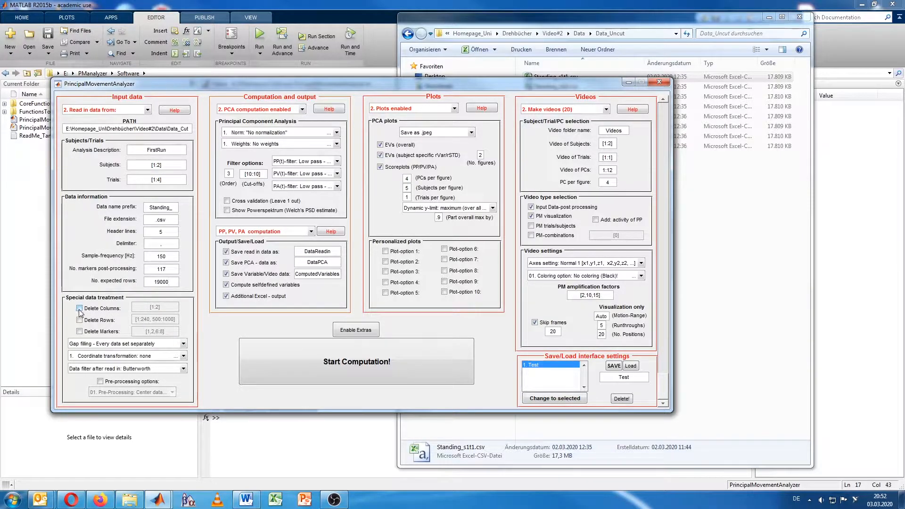
{"action": "left_click", "coordinate": [79, 308]}
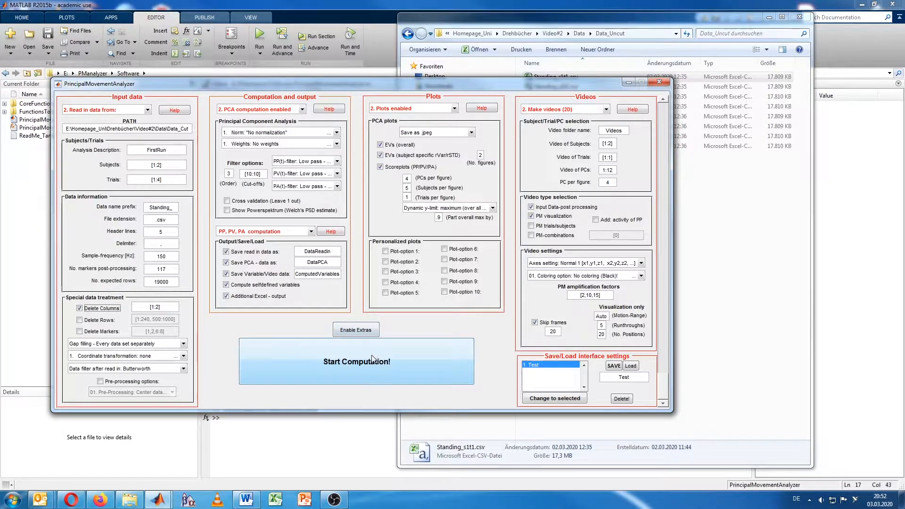
{"action": "left_click", "coordinate": [356, 361]}
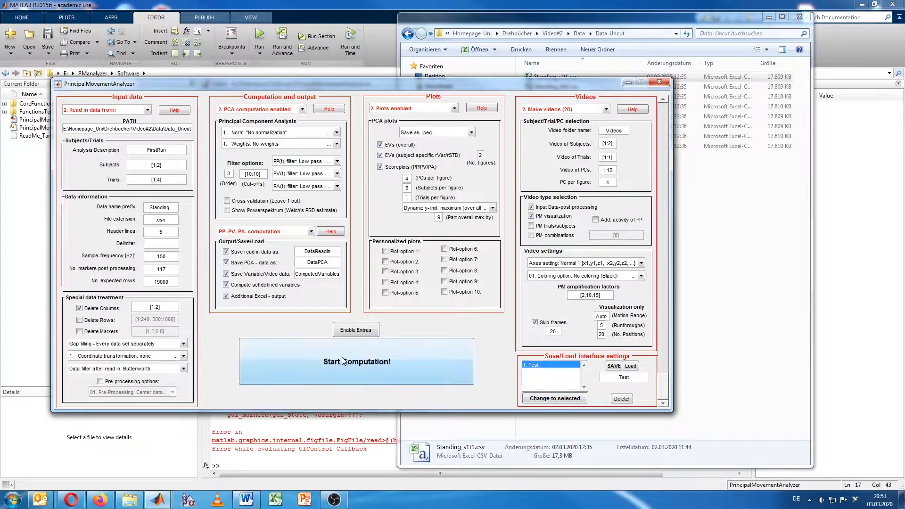
{"action": "left_click", "coordinate": [357, 361]}
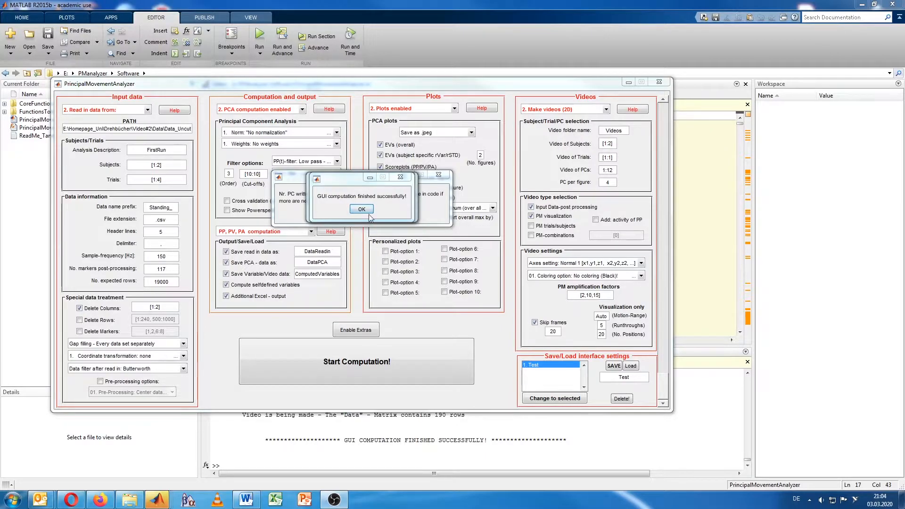
Dismiss the 'computation finished successfully' message and the Skip Frames notice.
{"action": "left_click", "coordinate": [360, 208]}
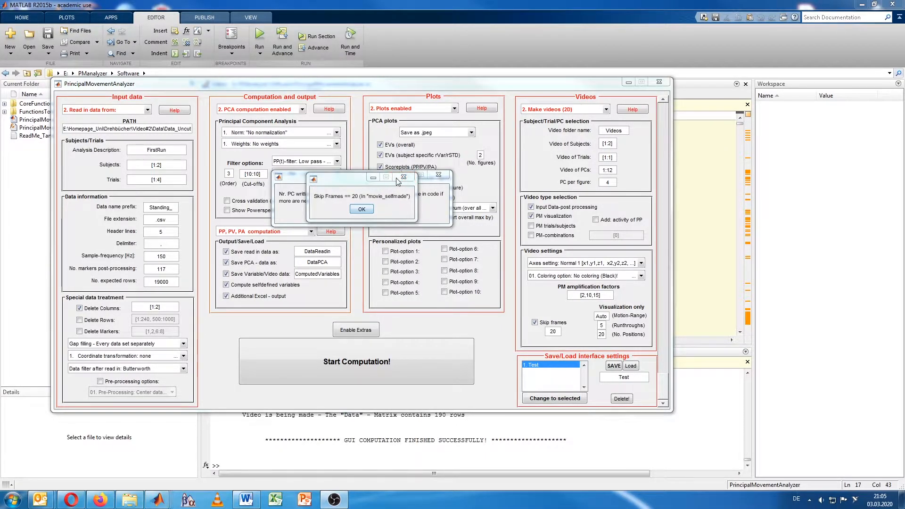
{"action": "left_click", "coordinate": [361, 208]}
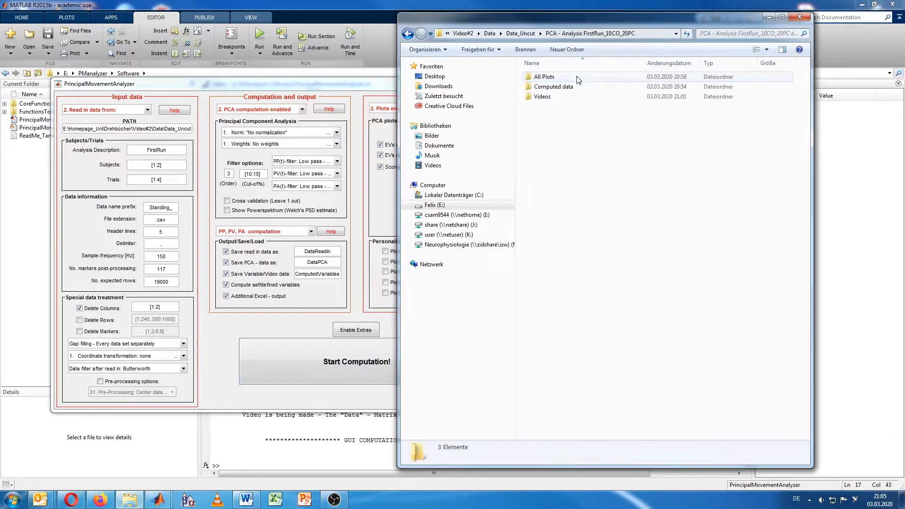
Browse the first run's Videos > Original motion folder and select the Subject 1 Trial 1 video.
{"action": "double_click", "coordinate": [542, 96]}
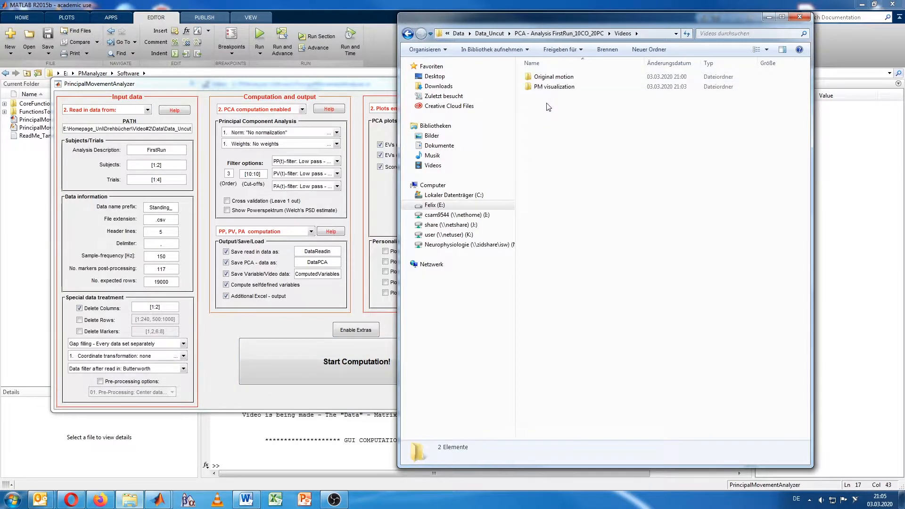
{"action": "double_click", "coordinate": [555, 77]}
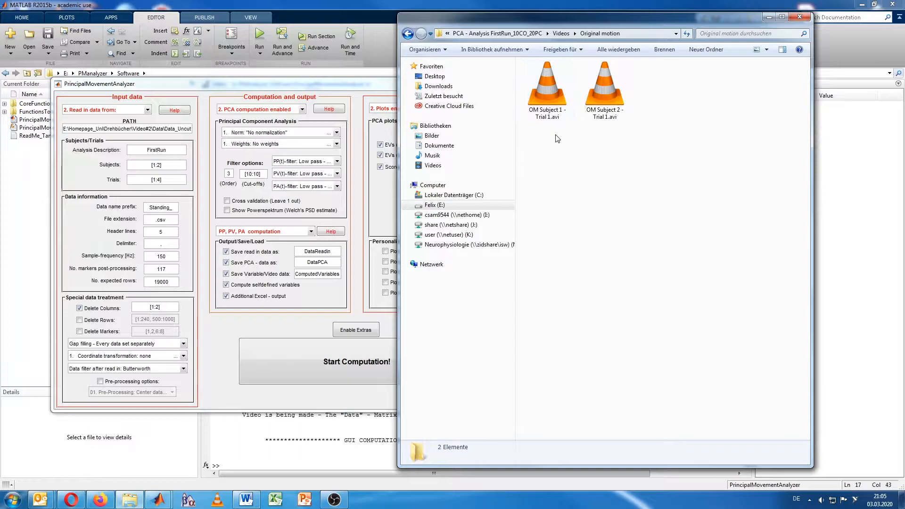
{"action": "left_click", "coordinate": [546, 86]}
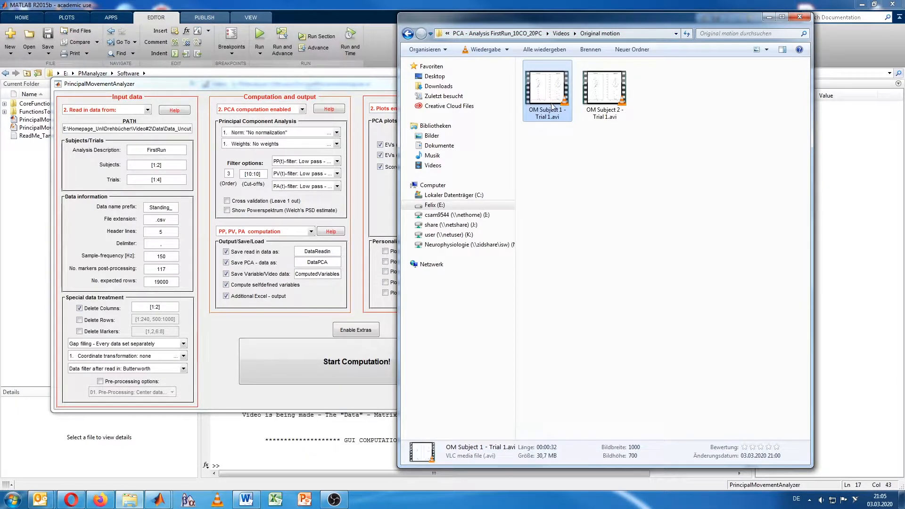
{"action": "mouse_move", "coordinate": [566, 112]}
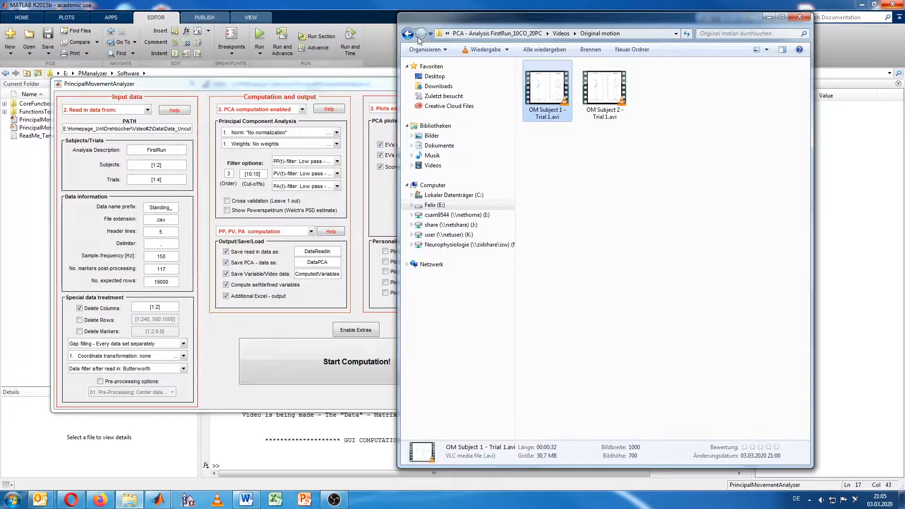
Open the first PA_FirstRun score plot image from All Plots > Scoreplots (PP, PV, PA).
{"action": "left_click", "coordinate": [408, 33]}
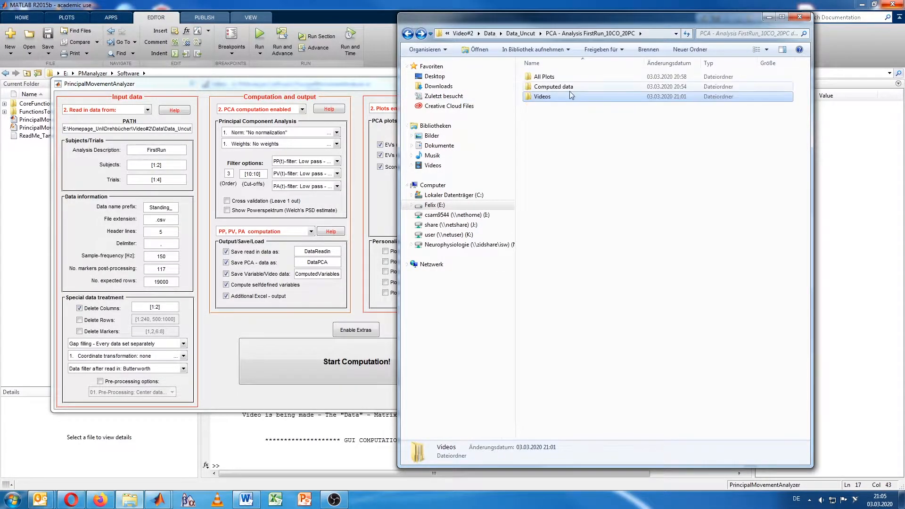
{"action": "double_click", "coordinate": [541, 76]}
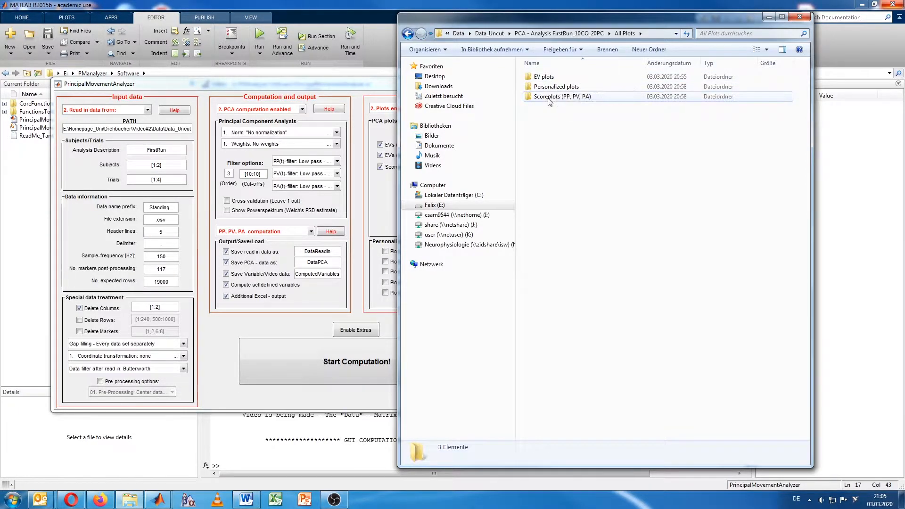
{"action": "double_click", "coordinate": [563, 96]}
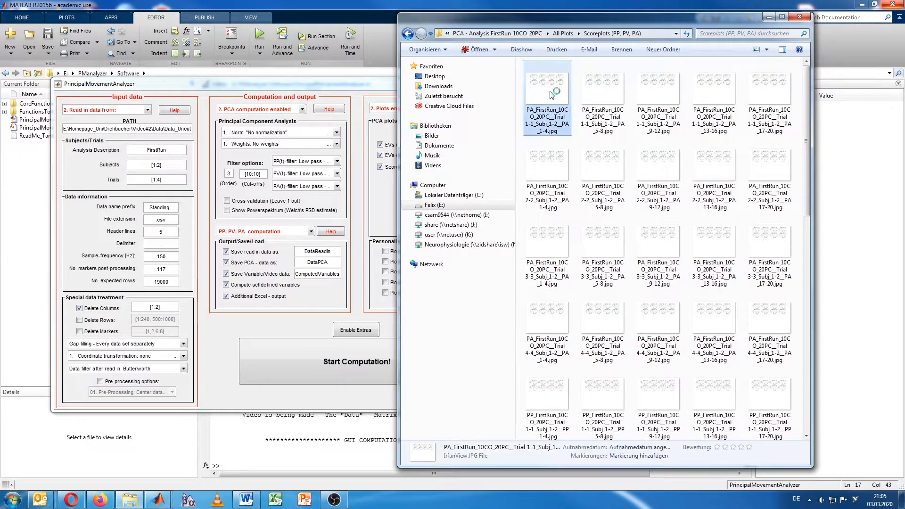
{"action": "double_click", "coordinate": [546, 87]}
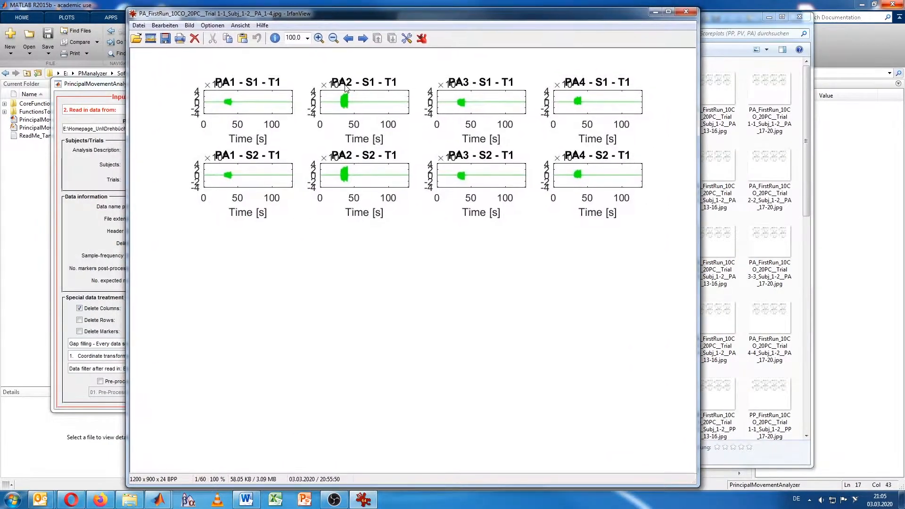
{"action": "mouse_move", "coordinate": [259, 134]}
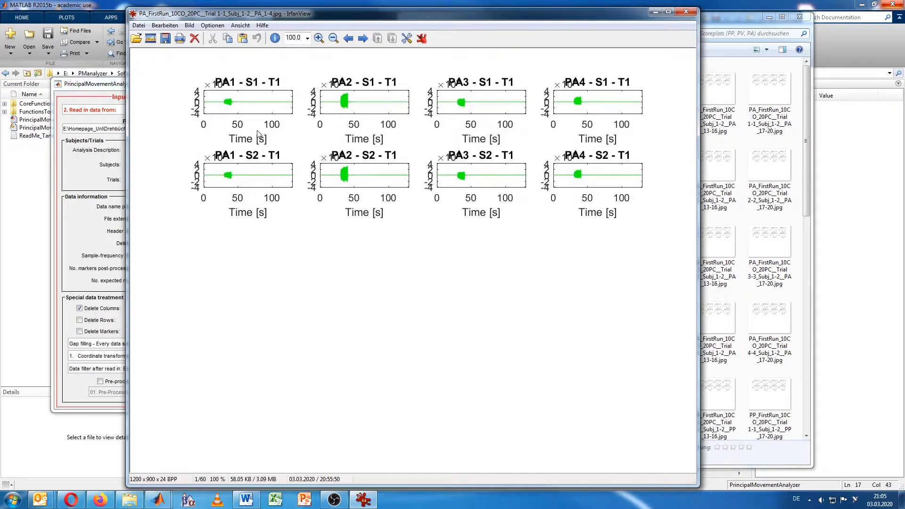
{"action": "mouse_move", "coordinate": [285, 109]}
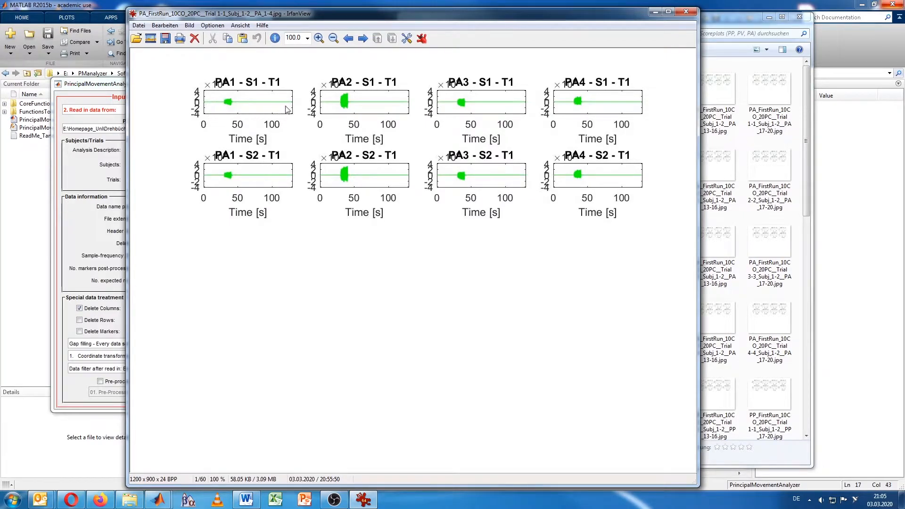
{"action": "mouse_move", "coordinate": [208, 110]}
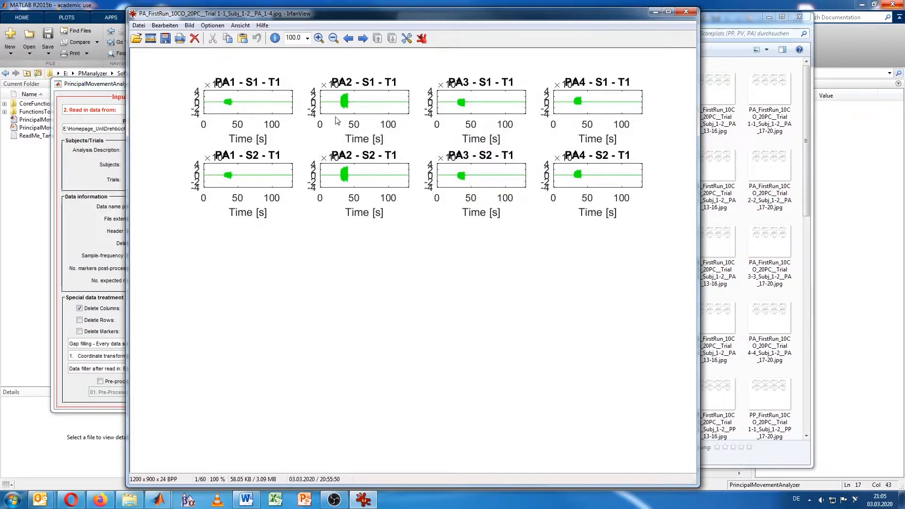
{"action": "mouse_move", "coordinate": [204, 108]}
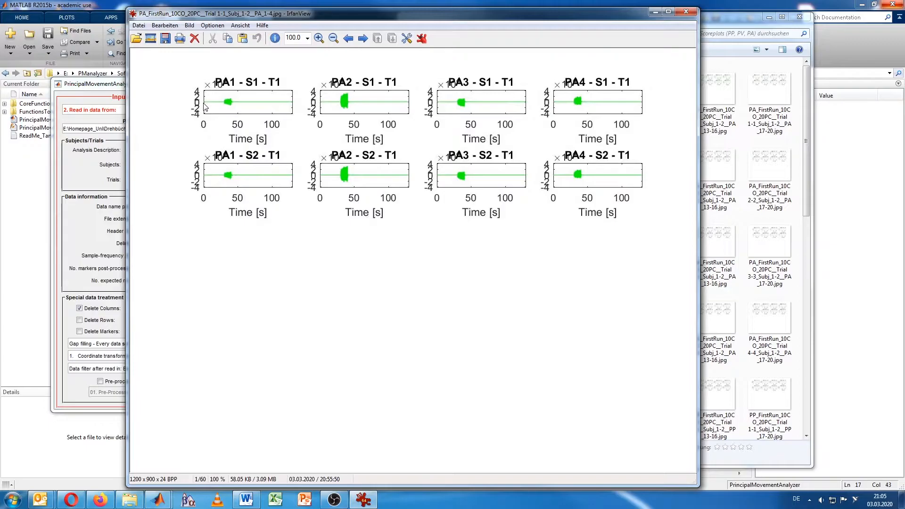
{"action": "mouse_move", "coordinate": [224, 106]}
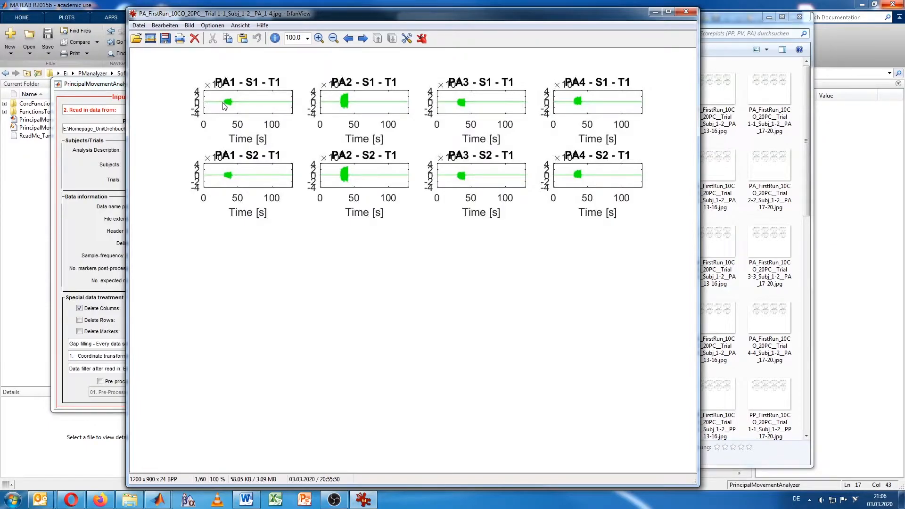
{"action": "mouse_move", "coordinate": [234, 106]}
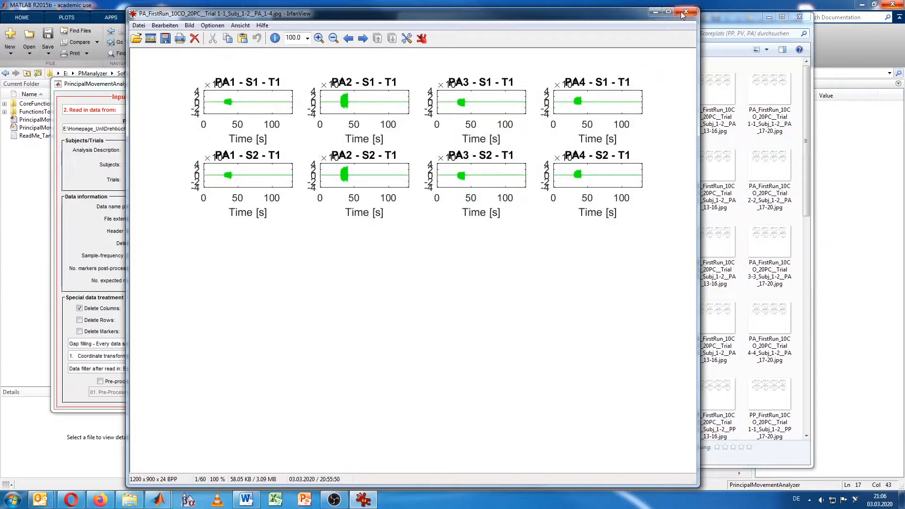
View the PA5–PA8 score plot after PA1–PA4, then close IrfanView.
{"action": "left_click", "coordinate": [362, 39]}
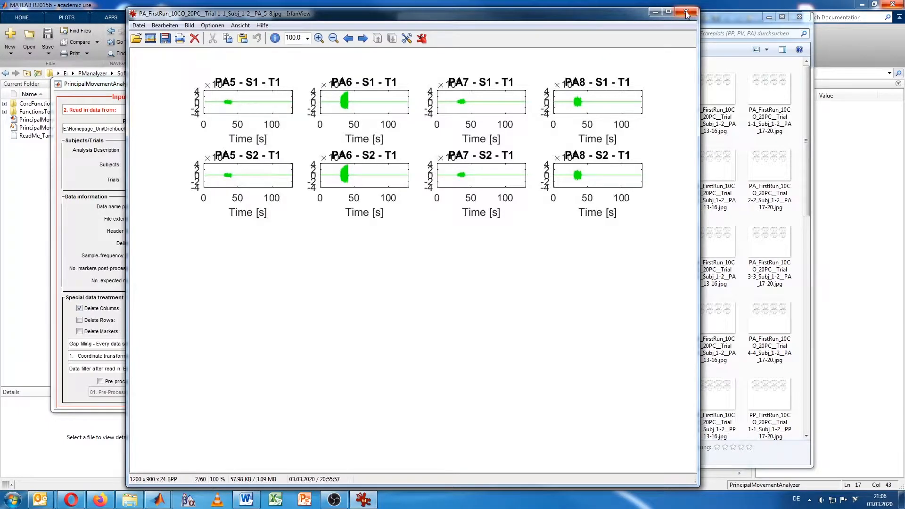
{"action": "mouse_move", "coordinate": [686, 13]}
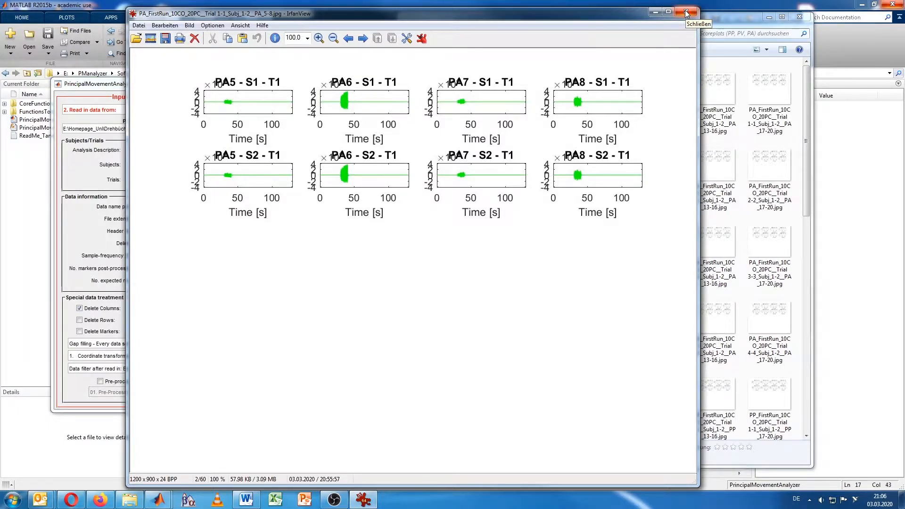
{"action": "left_click", "coordinate": [686, 12]}
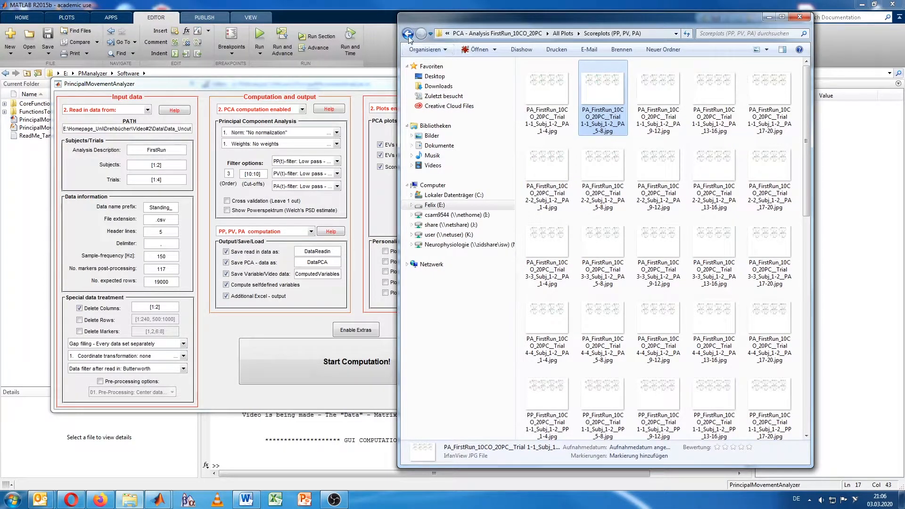
Go back up to Data_Uncut and open Standing_s1t1.csv in Excel.
{"action": "left_click", "coordinate": [407, 33]}
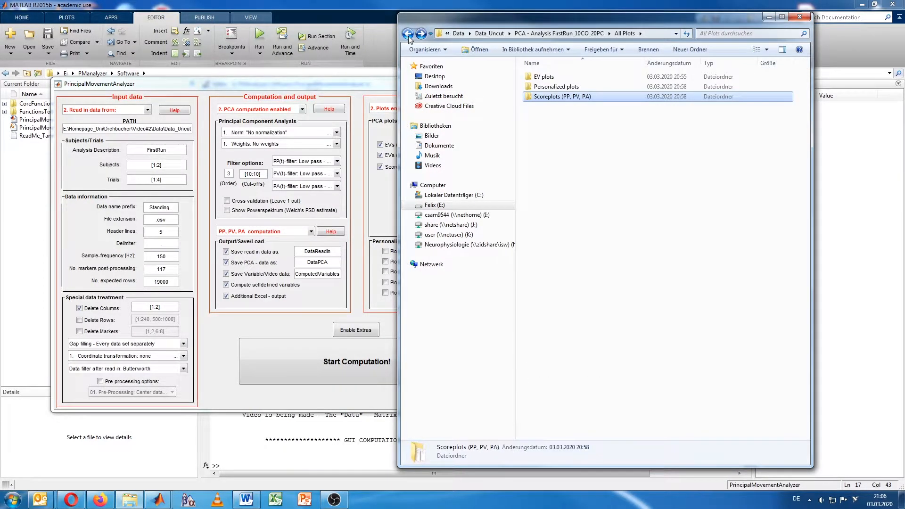
{"action": "left_click", "coordinate": [407, 33]}
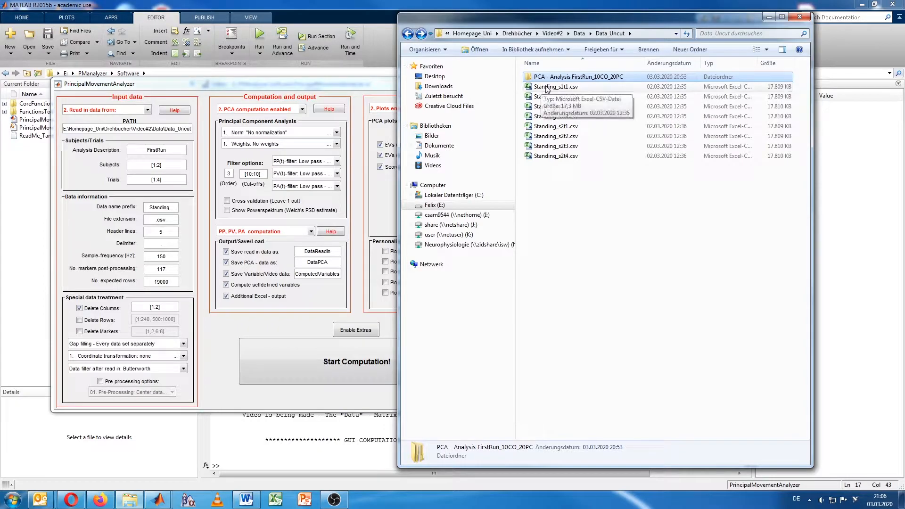
{"action": "double_click", "coordinate": [555, 87]}
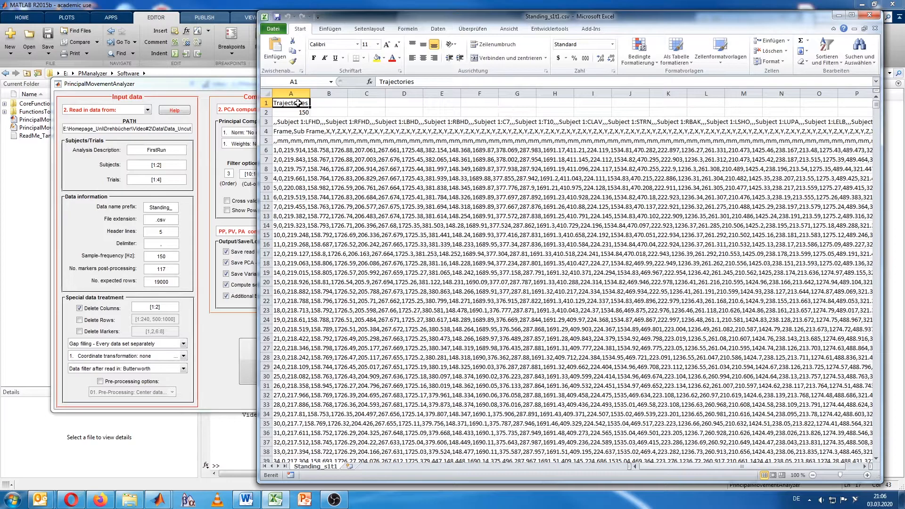
Split column A into columns with Text in Spalten using Komma, then select cell C6.
{"action": "left_click", "coordinate": [437, 28]}
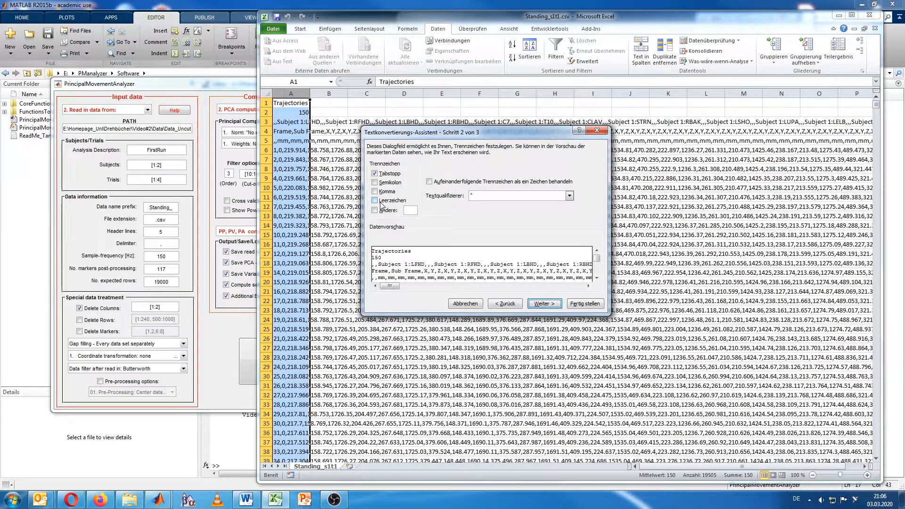
{"action": "left_click", "coordinate": [583, 303]}
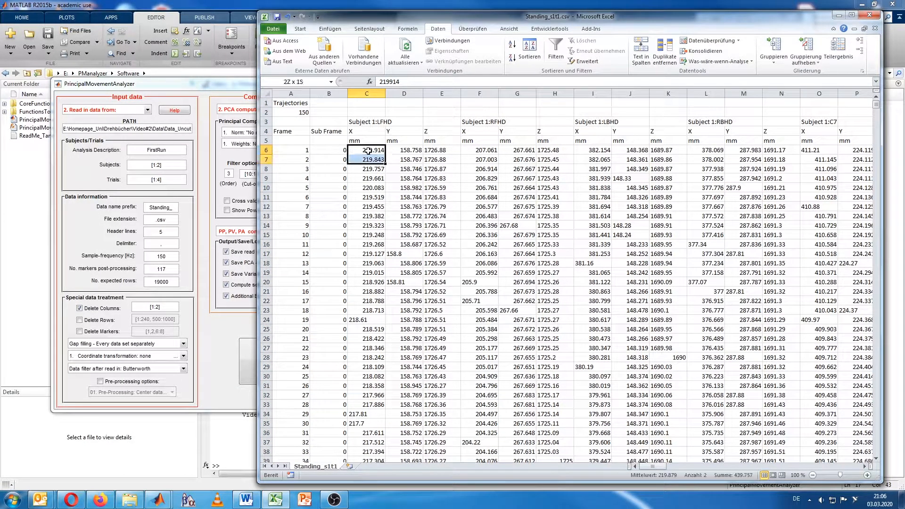
{"action": "left_click", "coordinate": [365, 169]}
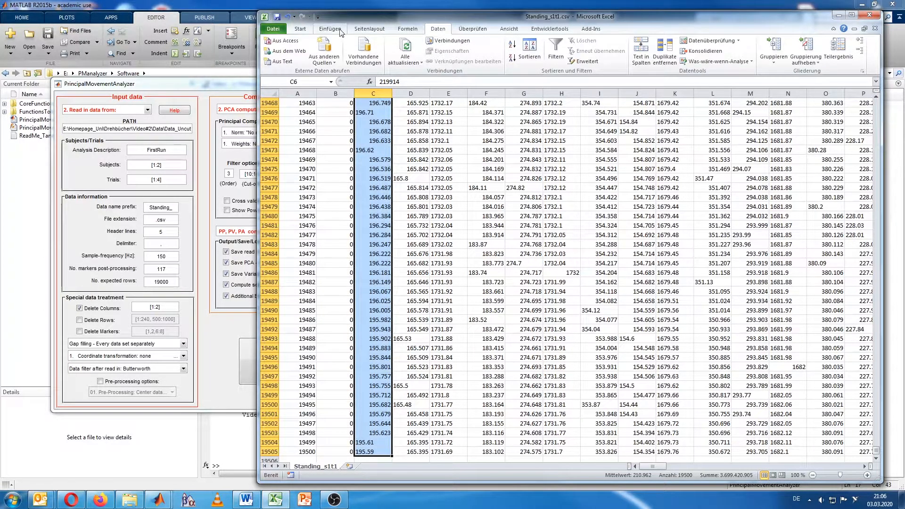
Insert a line chart of the LFHD X values from C6 downward via Einfügen.
{"action": "left_click", "coordinate": [458, 49]}
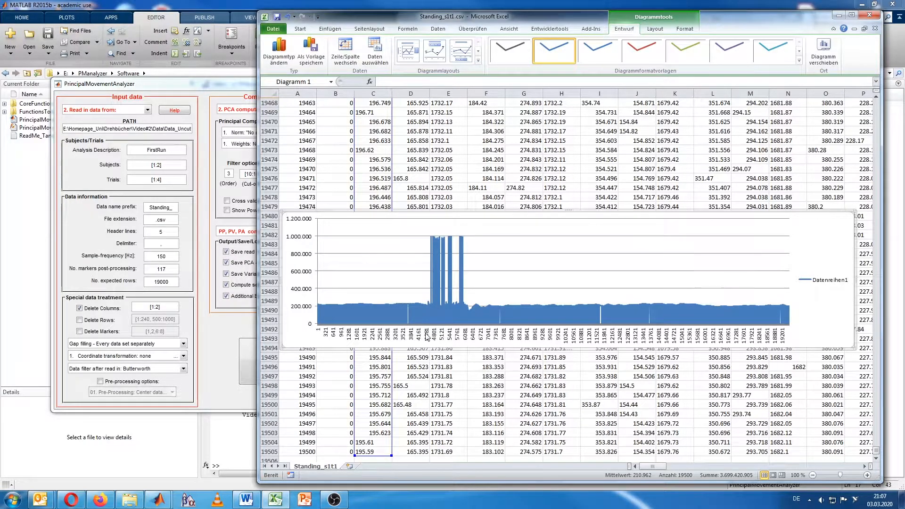
{"action": "mouse_move", "coordinate": [425, 338]}
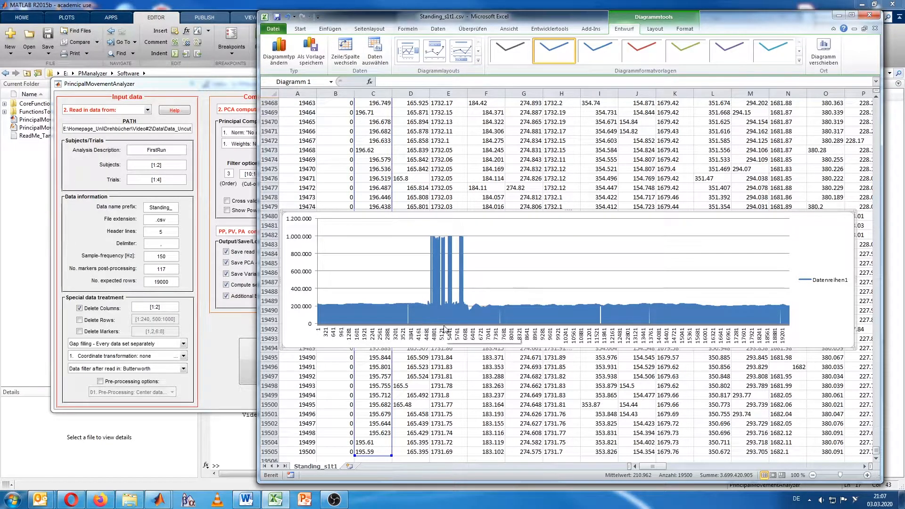
{"action": "mouse_move", "coordinate": [473, 339]}
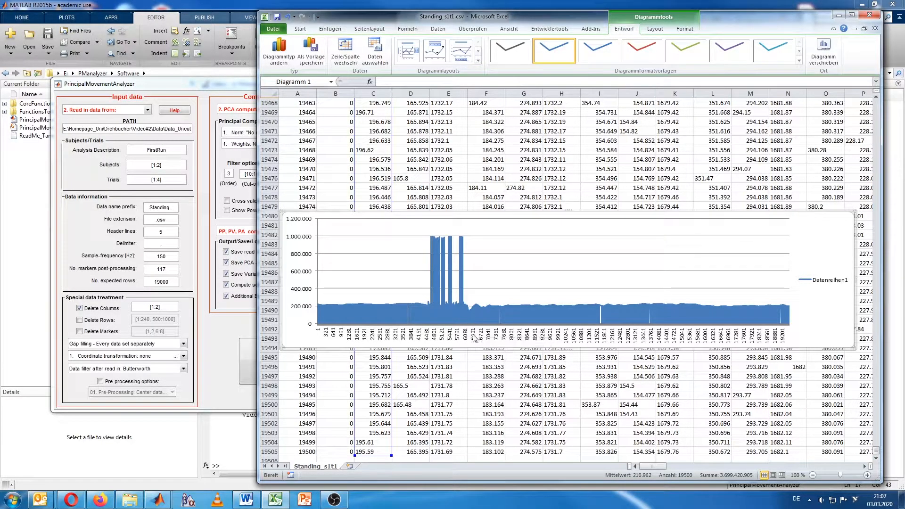
{"action": "mouse_move", "coordinate": [474, 340]}
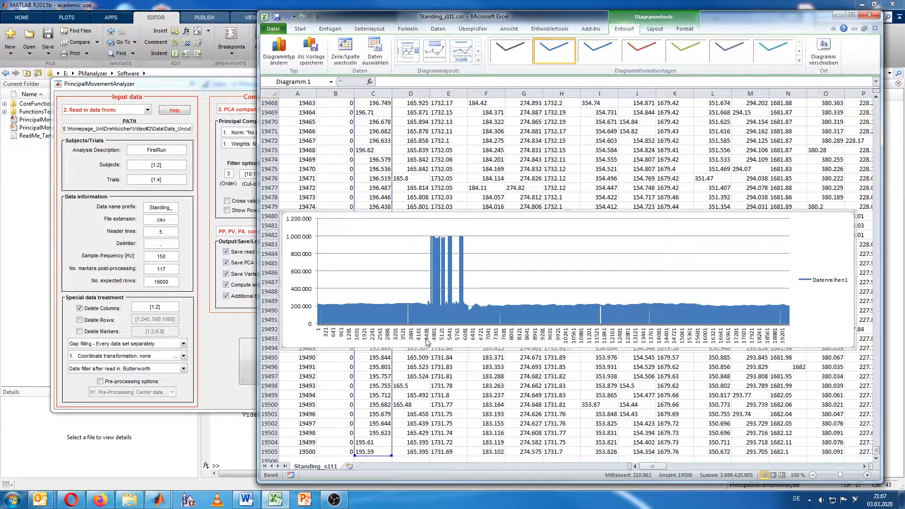
{"action": "mouse_move", "coordinate": [426, 344]}
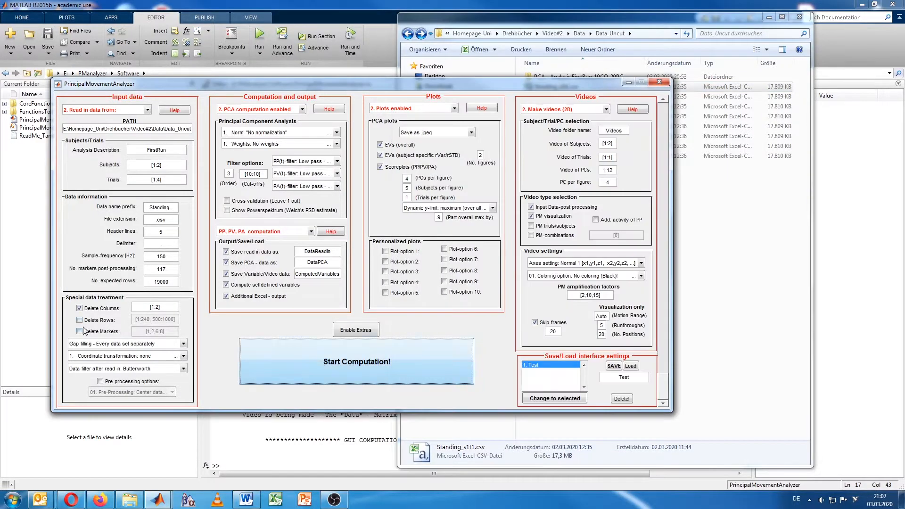
Tick Delete Rows and enter [4200:6400] as the rows to remove.
{"action": "left_click", "coordinate": [79, 319]}
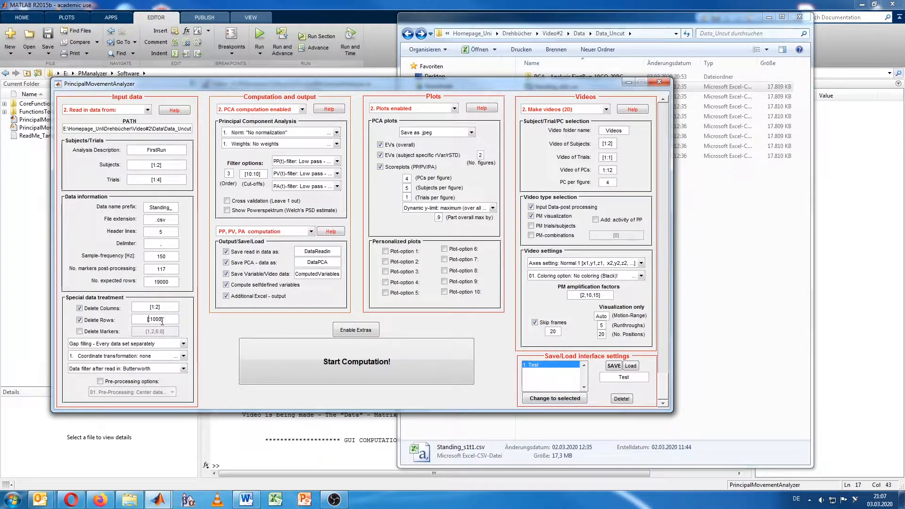
{"action": "type", "text": "[5]"}
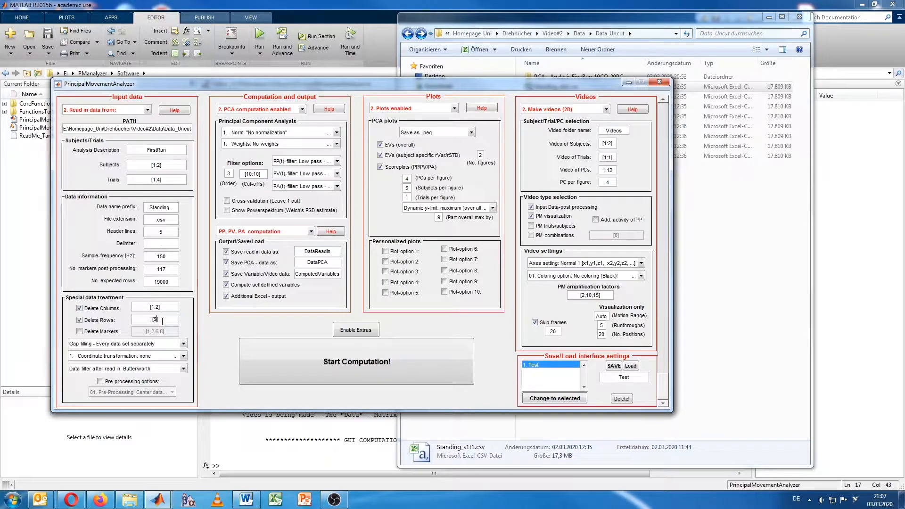
{"action": "type", "text": "4200:6400"}
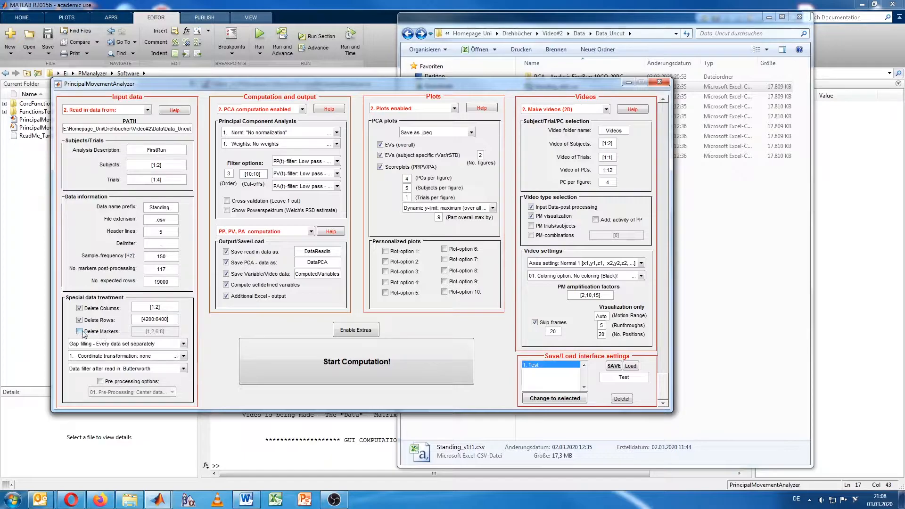
Tick Delete Markers and enter [1,2,3,4] as the markers to remove.
{"action": "left_click", "coordinate": [79, 331]}
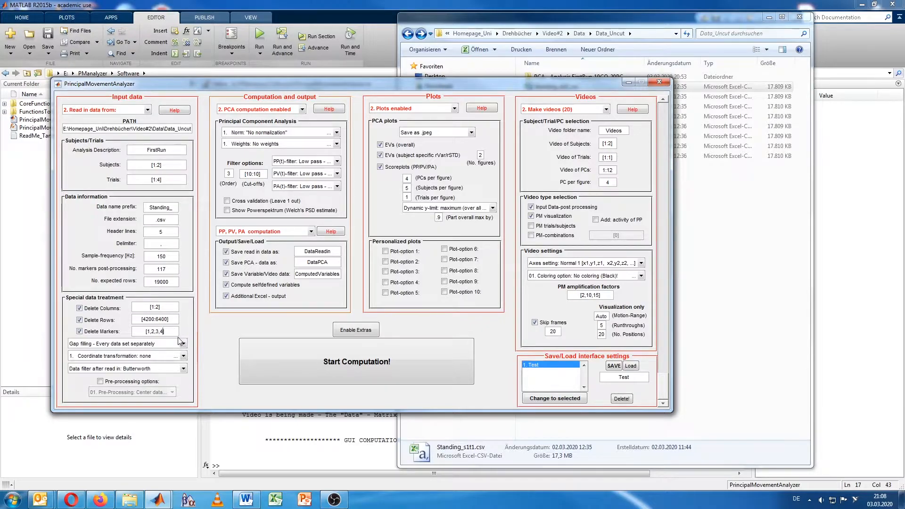
{"action": "mouse_move", "coordinate": [230, 355]}
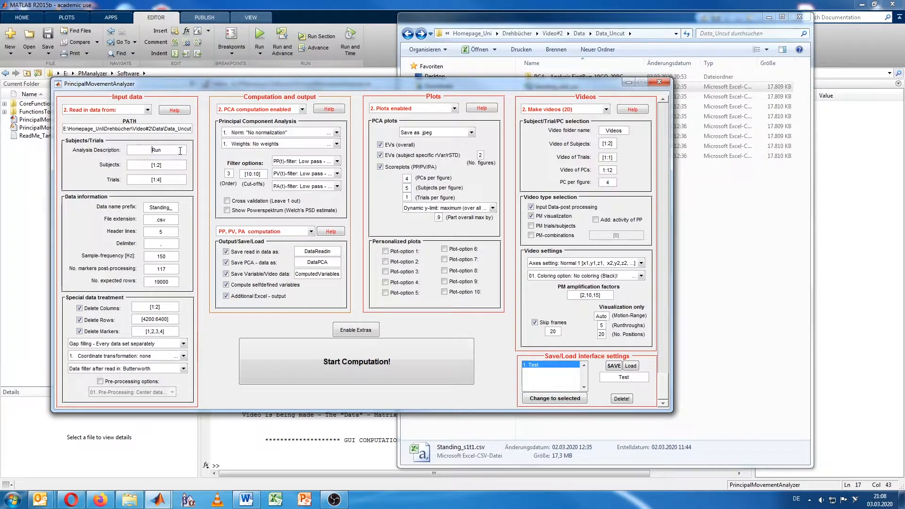
Name the analysis 'SecondRun', run Start Computation!, and return to Explorer.
{"action": "type", "text": "SecondRun"}
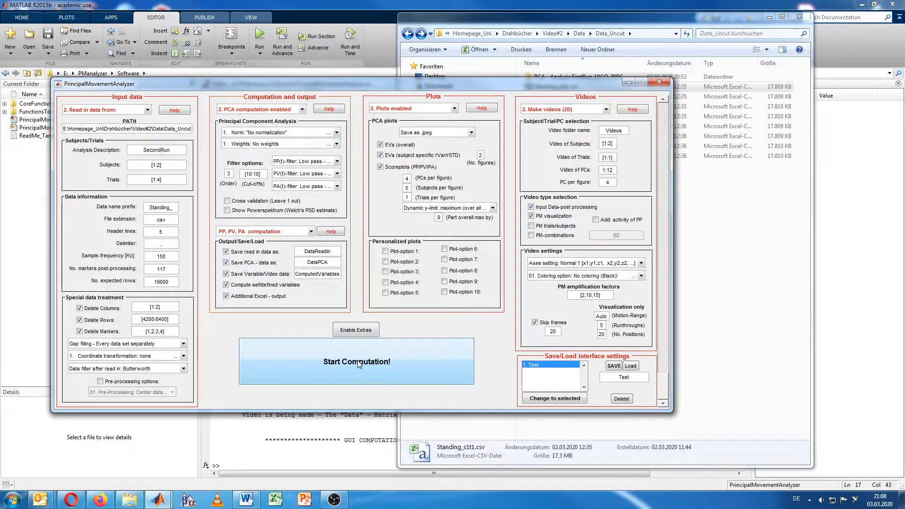
{"action": "left_click", "coordinate": [356, 361]}
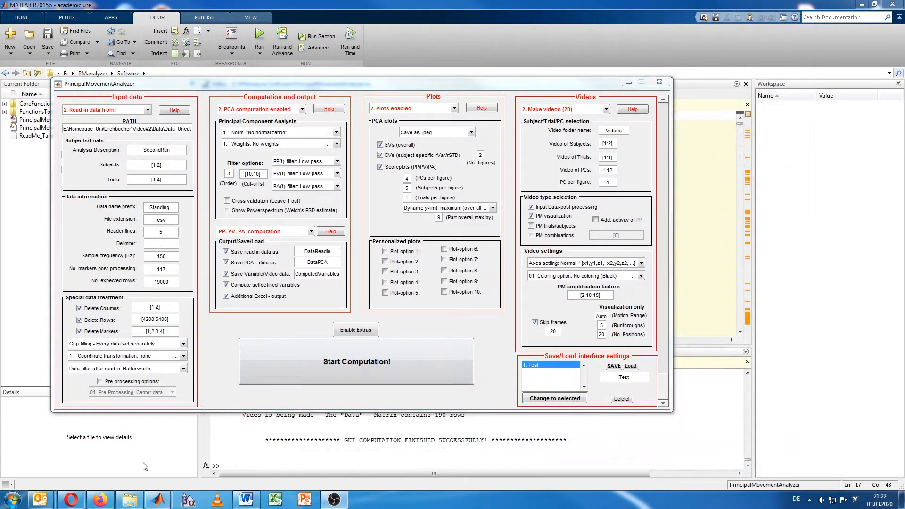
{"action": "left_click", "coordinate": [129, 498]}
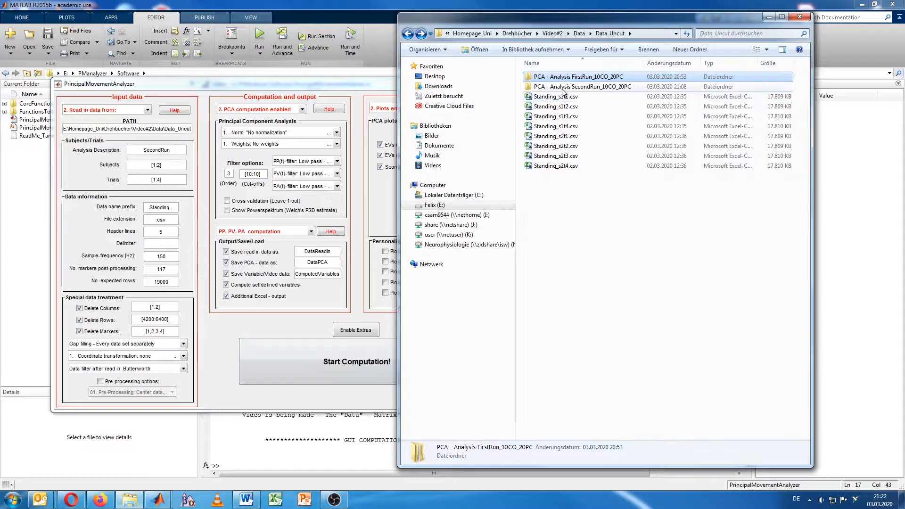
Navigate PCA - Analysis SecondRun_10CO_20PC > All Plots > Scoreplots (PP, PV, PA).
{"action": "double_click", "coordinate": [581, 87]}
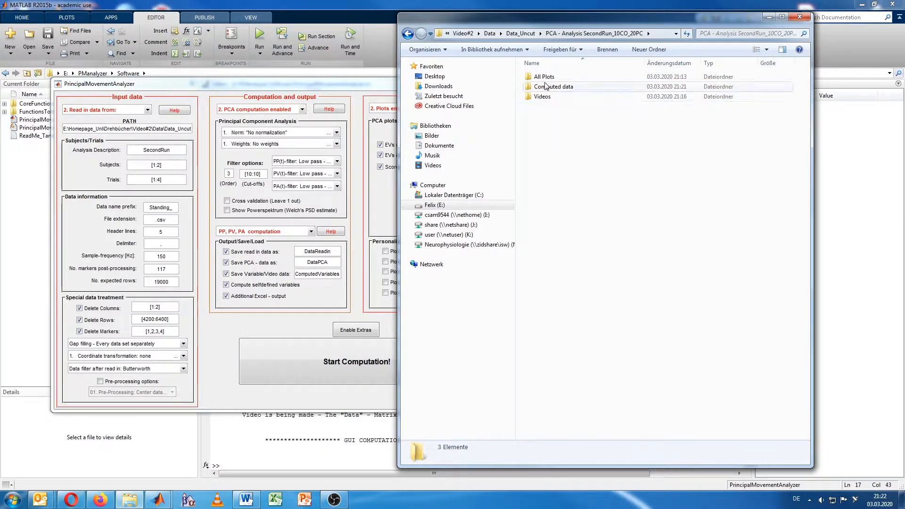
{"action": "double_click", "coordinate": [542, 76]}
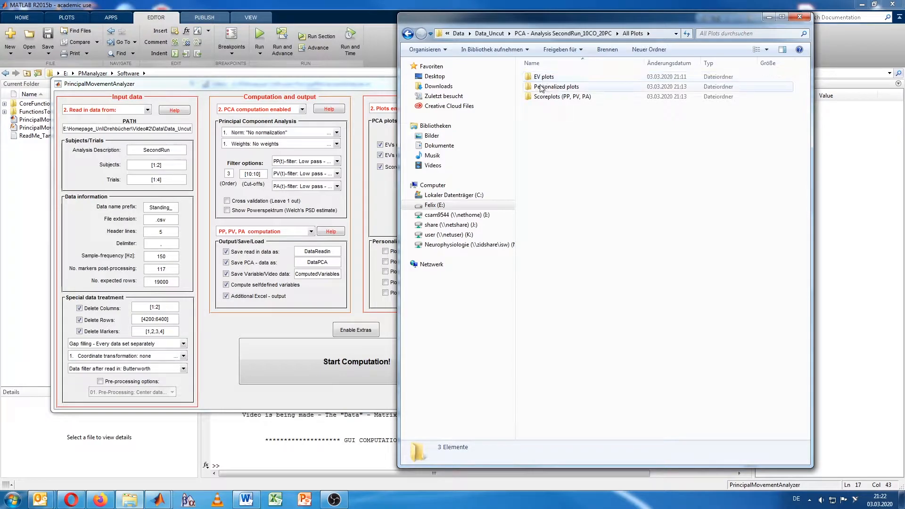
{"action": "mouse_move", "coordinate": [540, 96]}
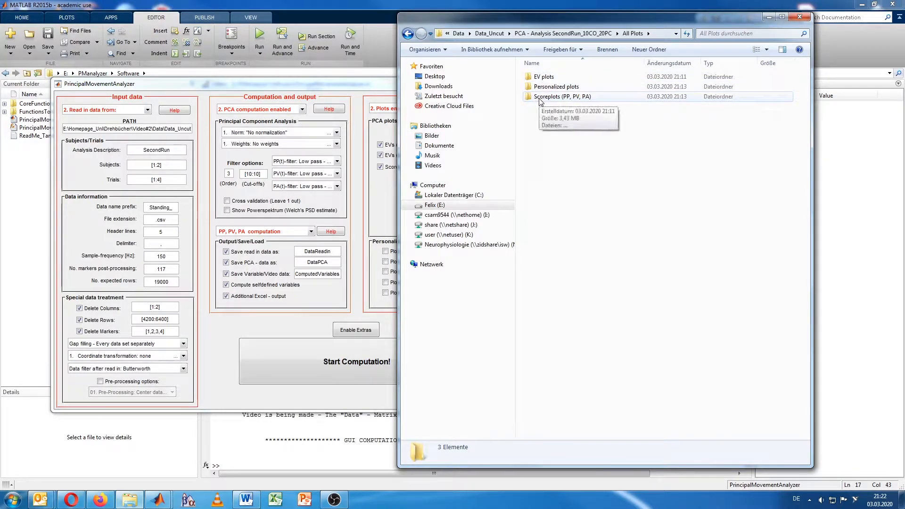
{"action": "double_click", "coordinate": [563, 96]}
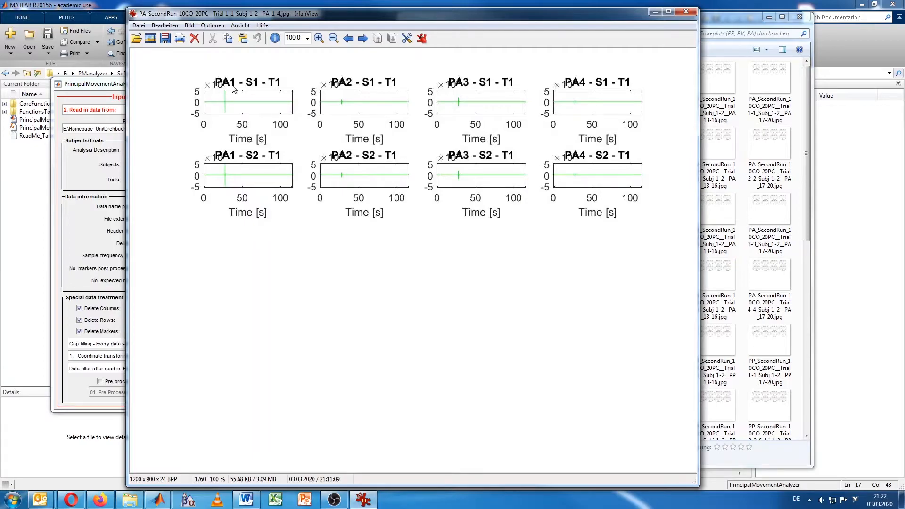
{"action": "mouse_move", "coordinate": [505, 116]}
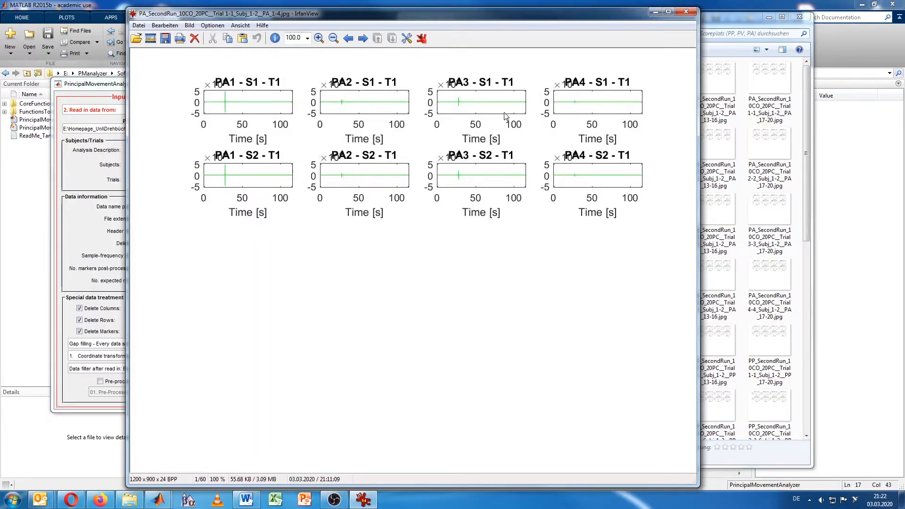
{"action": "mouse_move", "coordinate": [224, 108]}
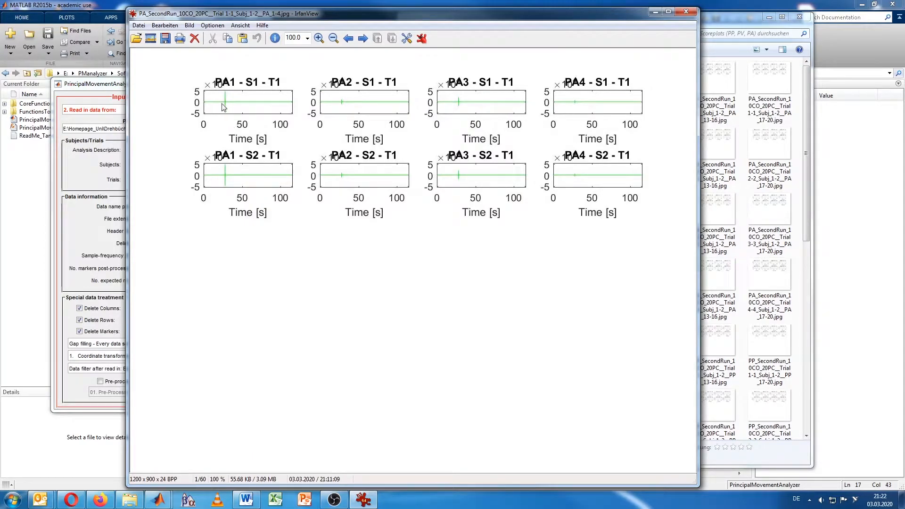
{"action": "mouse_move", "coordinate": [219, 115]}
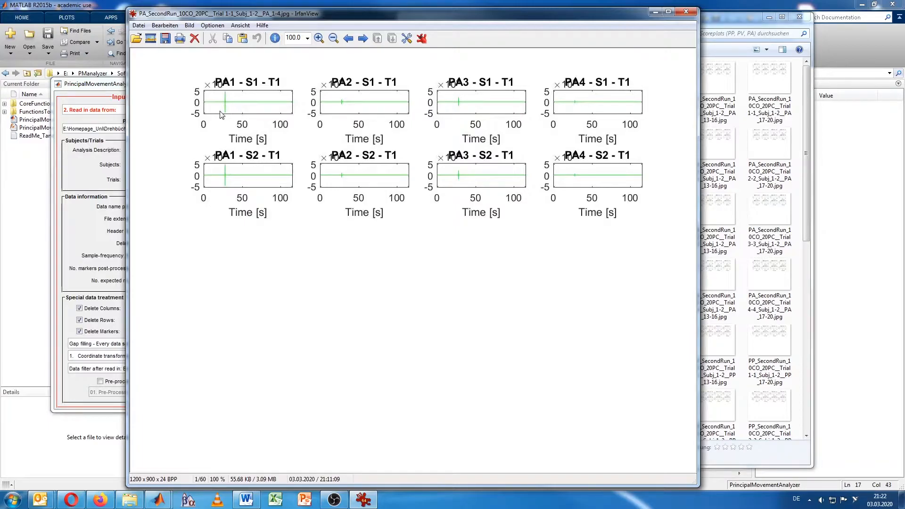
{"action": "mouse_move", "coordinate": [232, 104]}
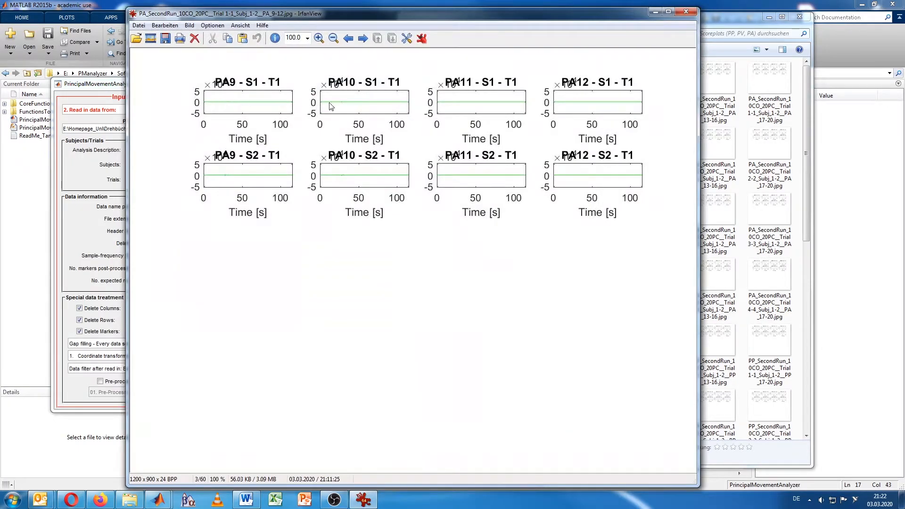
{"action": "mouse_move", "coordinate": [627, 104]}
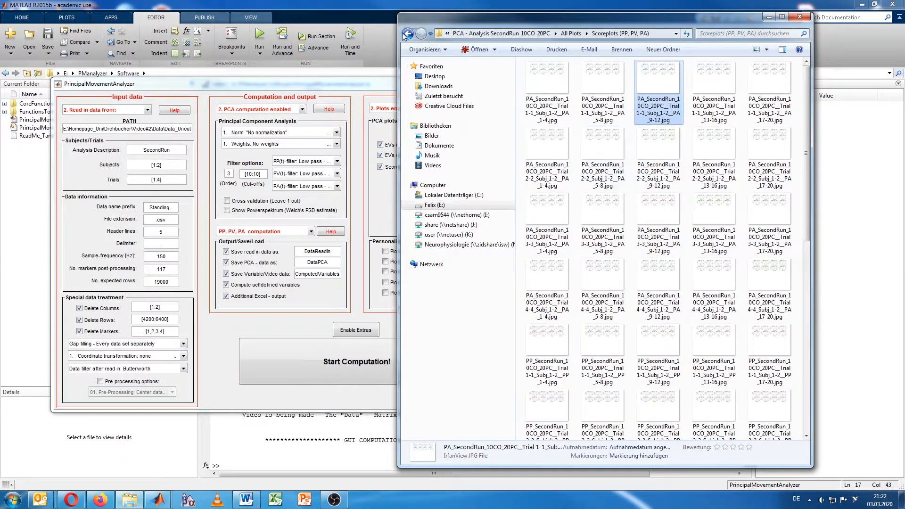
Play SecondRun's Subject 1 Trial 1 original-motion video and the first PM visualization video.
{"action": "left_click", "coordinate": [407, 33]}
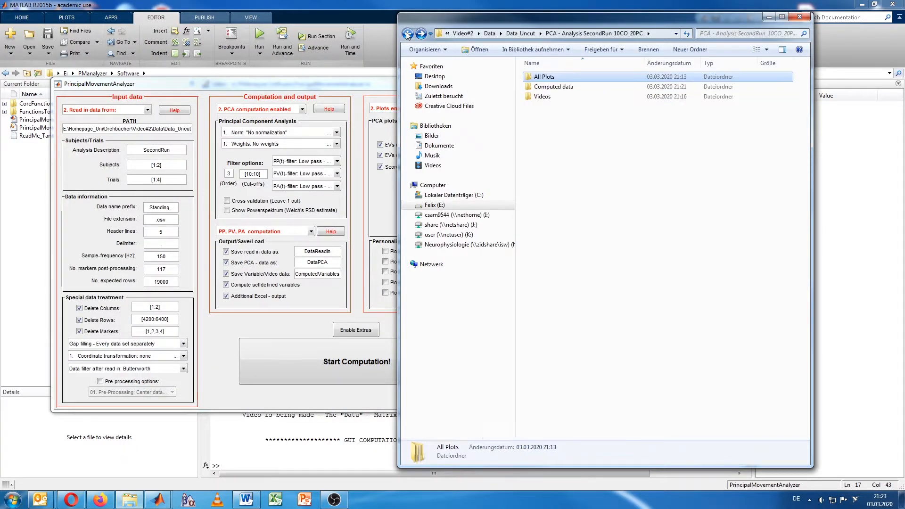
{"action": "left_click", "coordinate": [542, 96]}
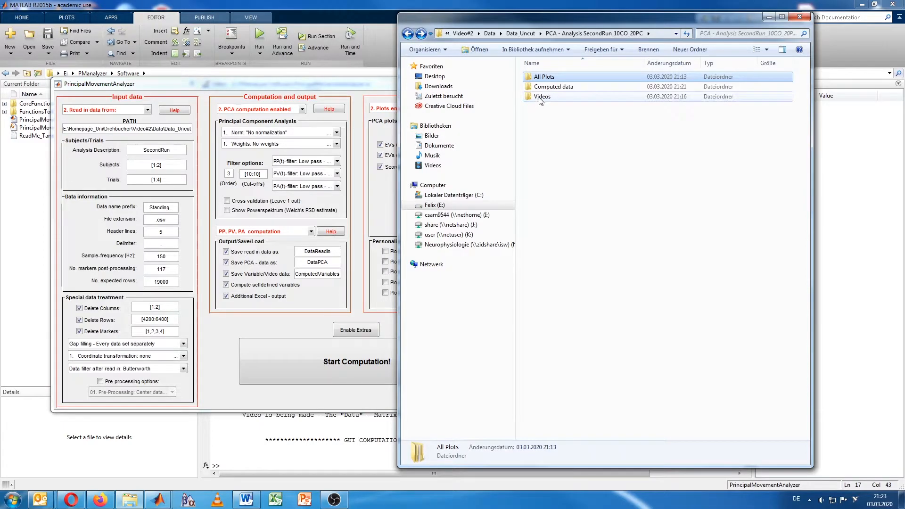
{"action": "double_click", "coordinate": [541, 96]}
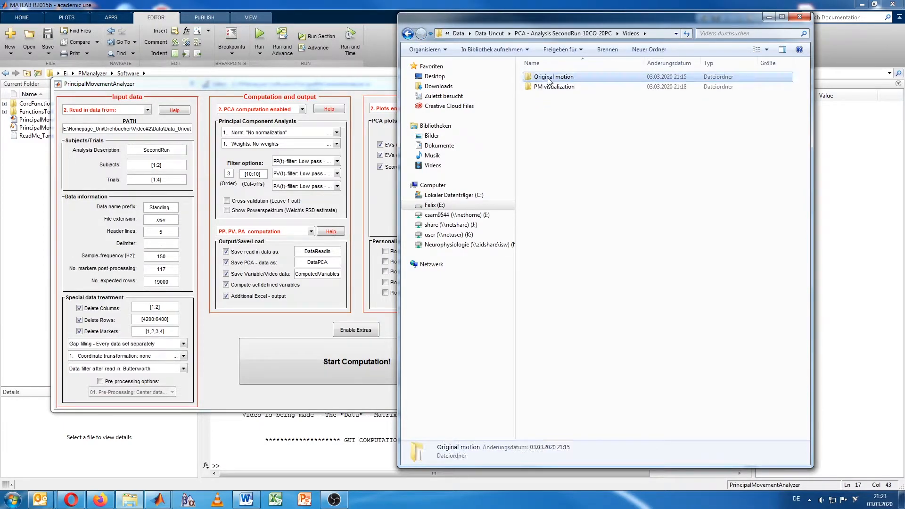
{"action": "double_click", "coordinate": [552, 76]}
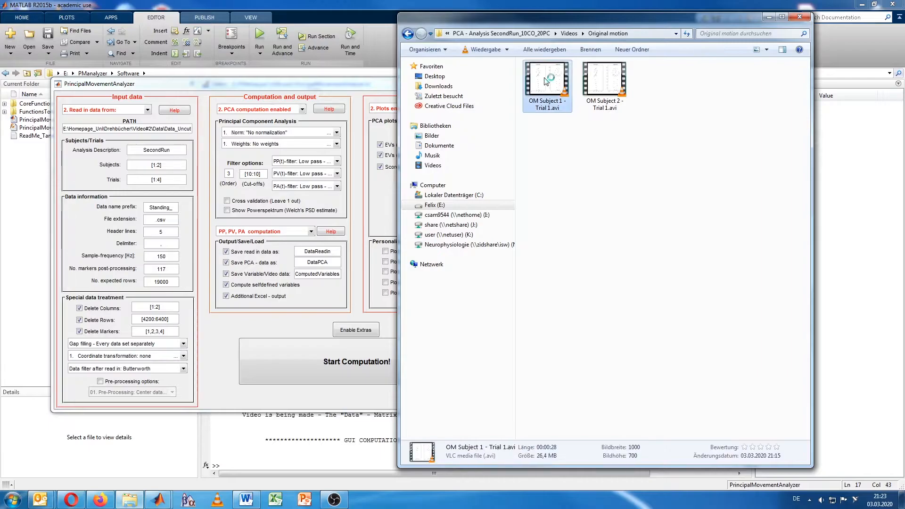
{"action": "double_click", "coordinate": [546, 78]}
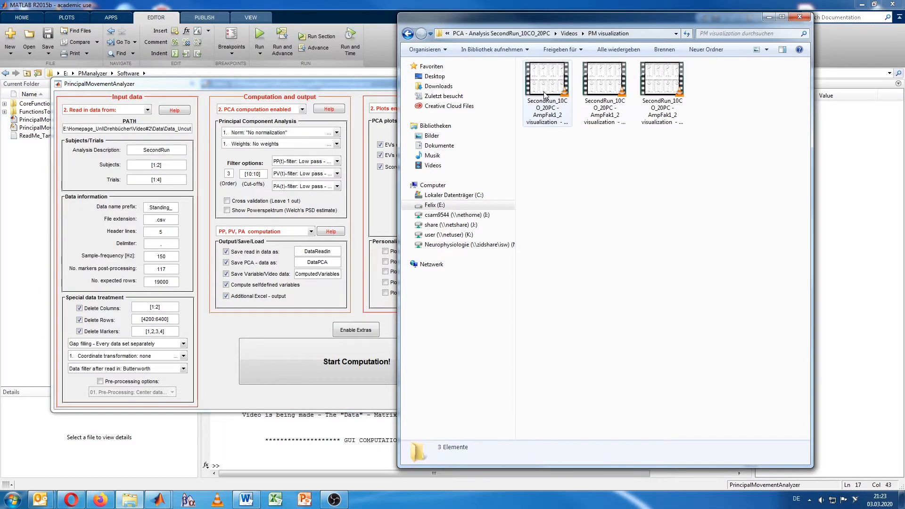
{"action": "left_click", "coordinate": [547, 81]}
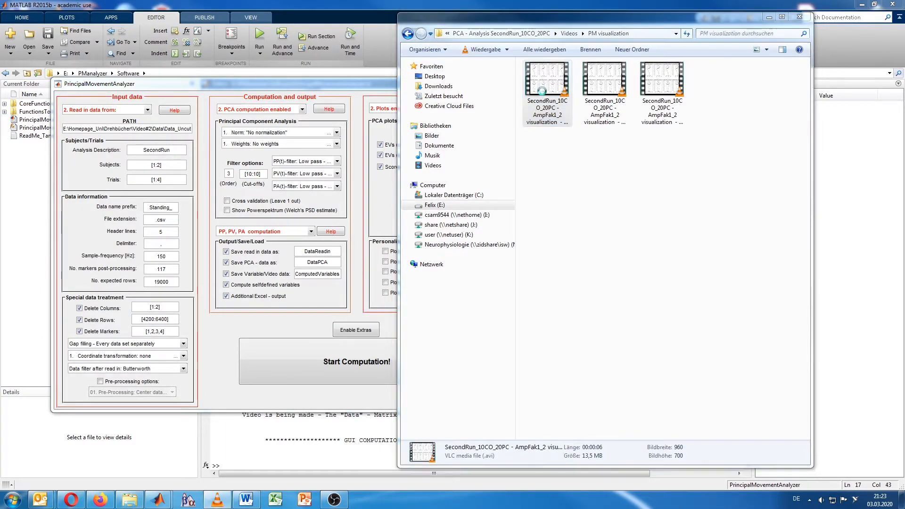
{"action": "double_click", "coordinate": [546, 80]}
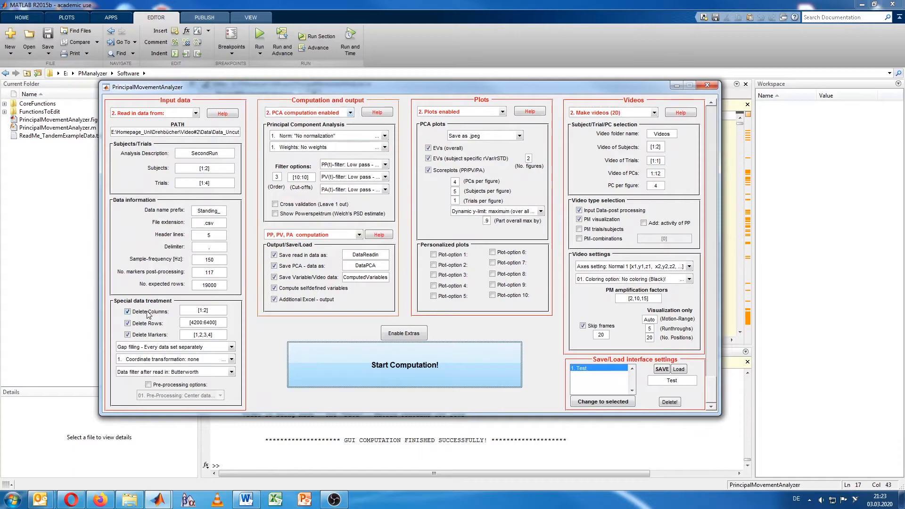
{"action": "mouse_move", "coordinate": [226, 304]}
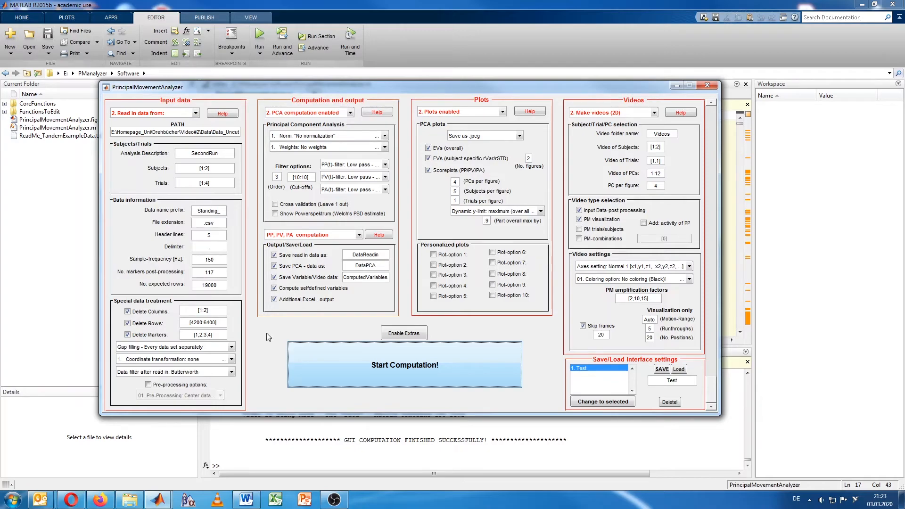
{"action": "mouse_move", "coordinate": [260, 337]}
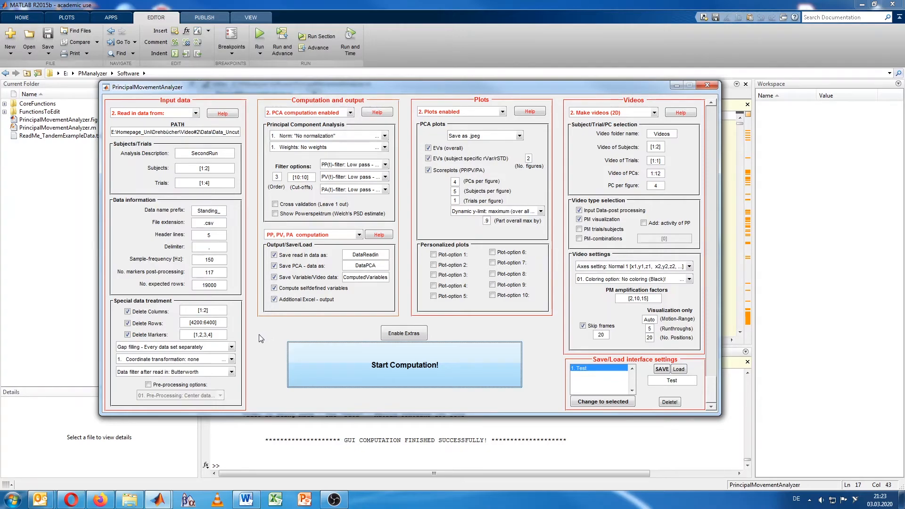
{"action": "mouse_move", "coordinate": [254, 340]}
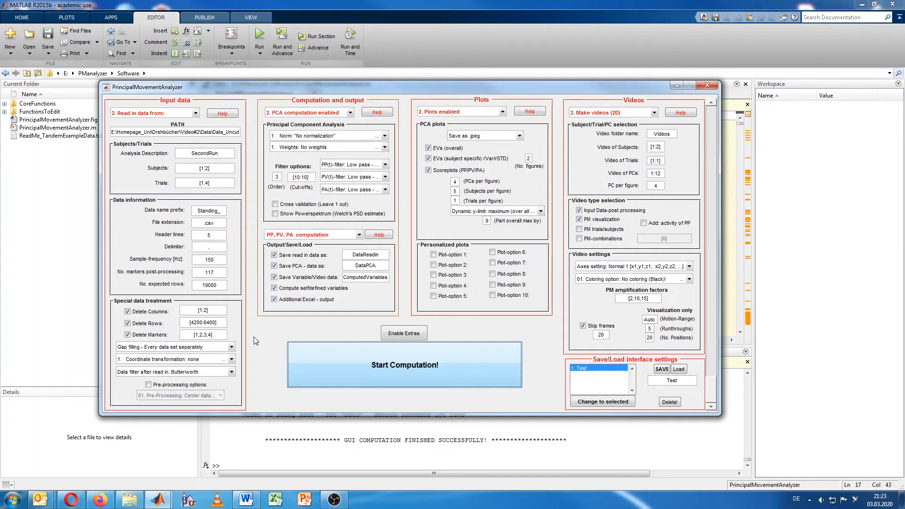